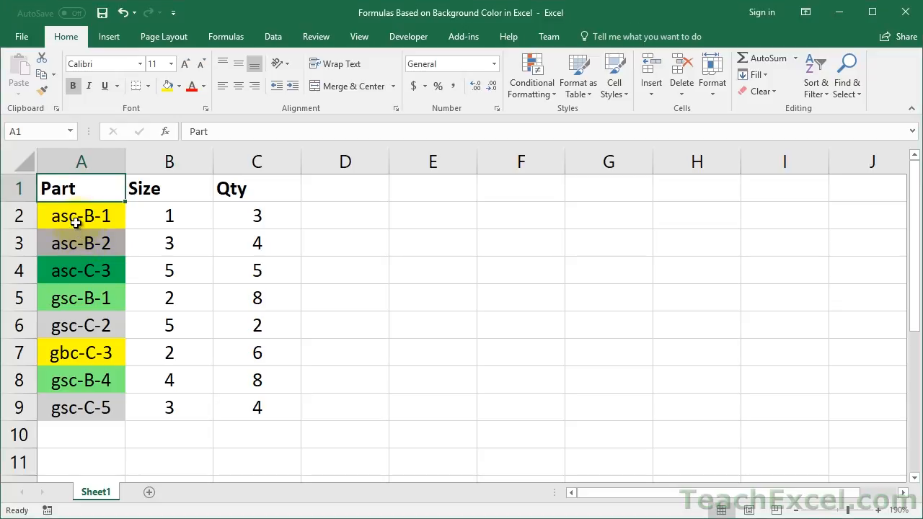
# Open the TeachExcel tutorial page with downloadable files from the video description link.
pyautogui.click(81, 216)
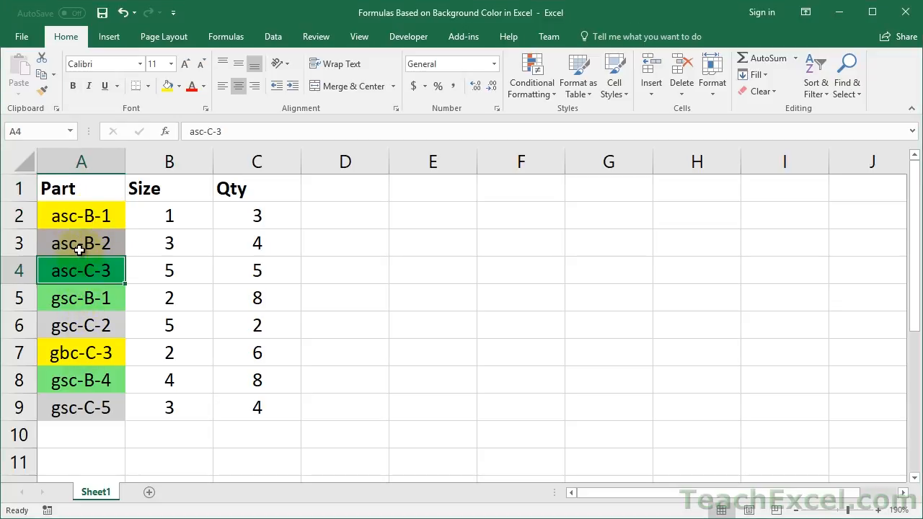
pyautogui.click(81, 242)
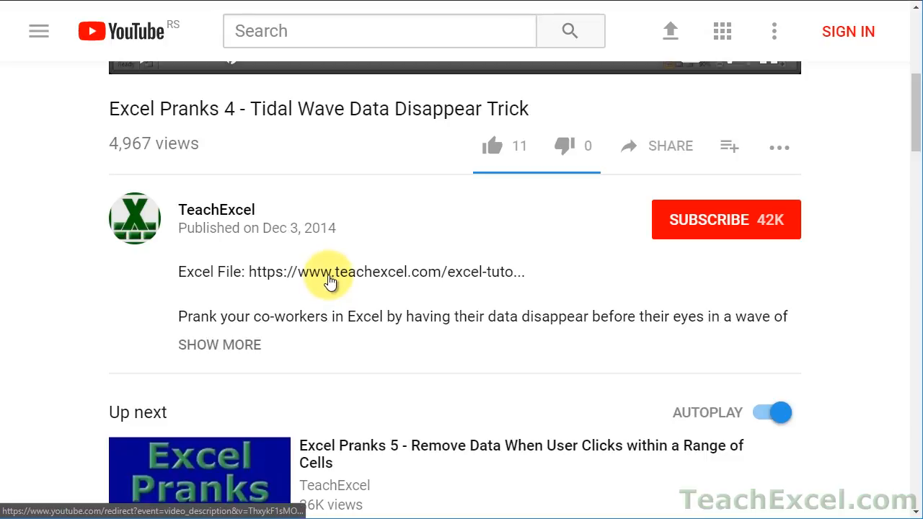
pyautogui.click(329, 271)
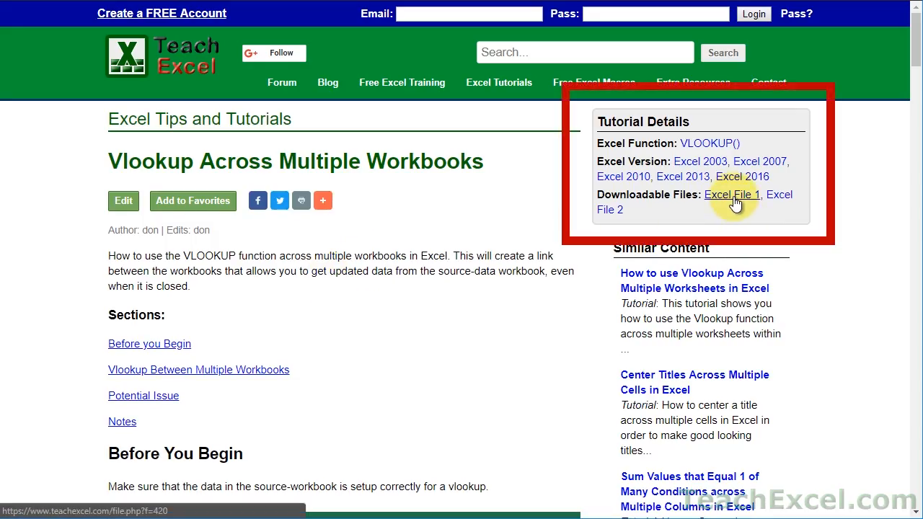
pyautogui.moveTo(779, 195)
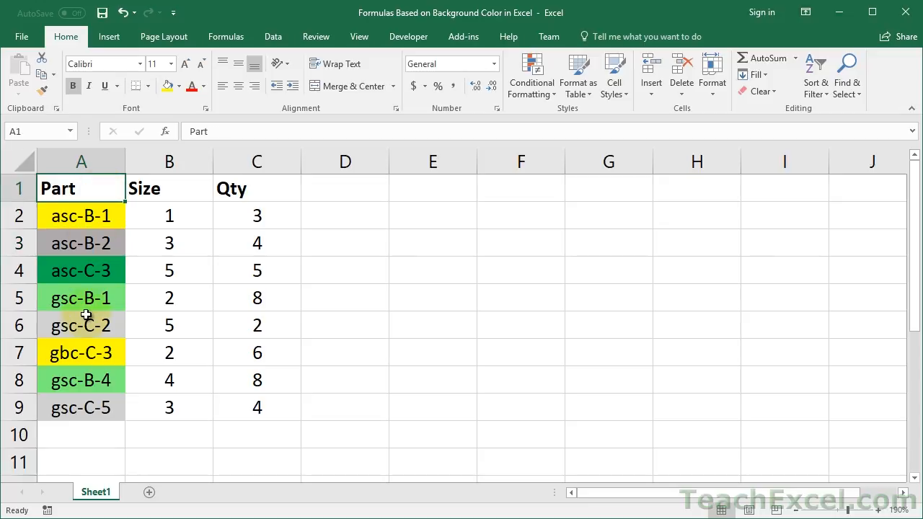
pyautogui.moveTo(234, 441)
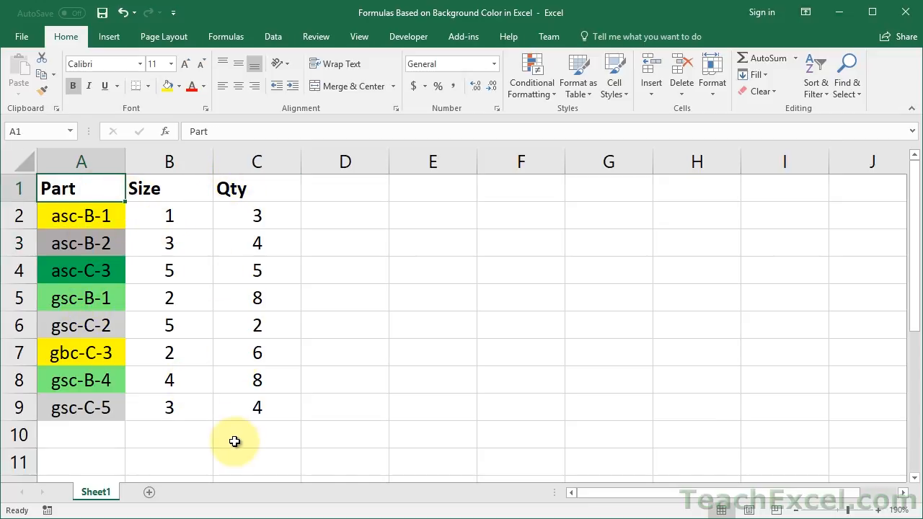
pyautogui.moveTo(81, 242)
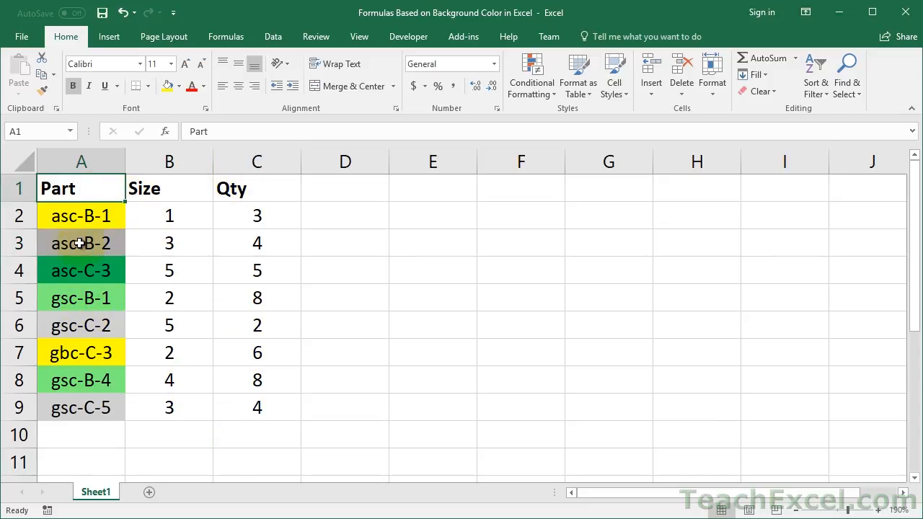
pyautogui.click(81, 216)
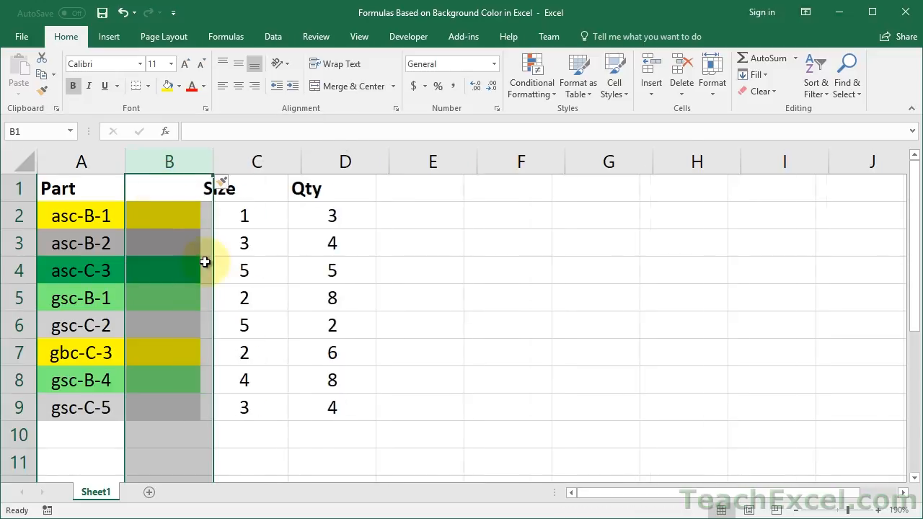
pyautogui.write('Color Valu')
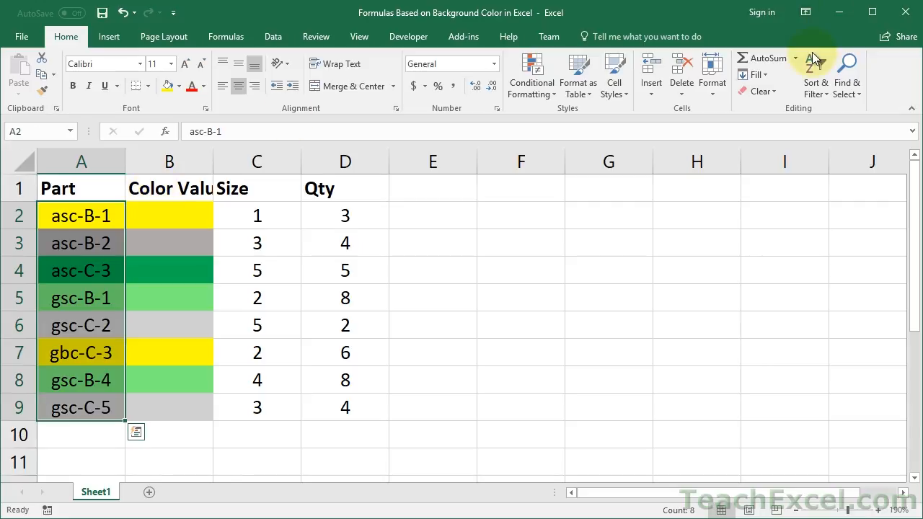
pyautogui.click(762, 75)
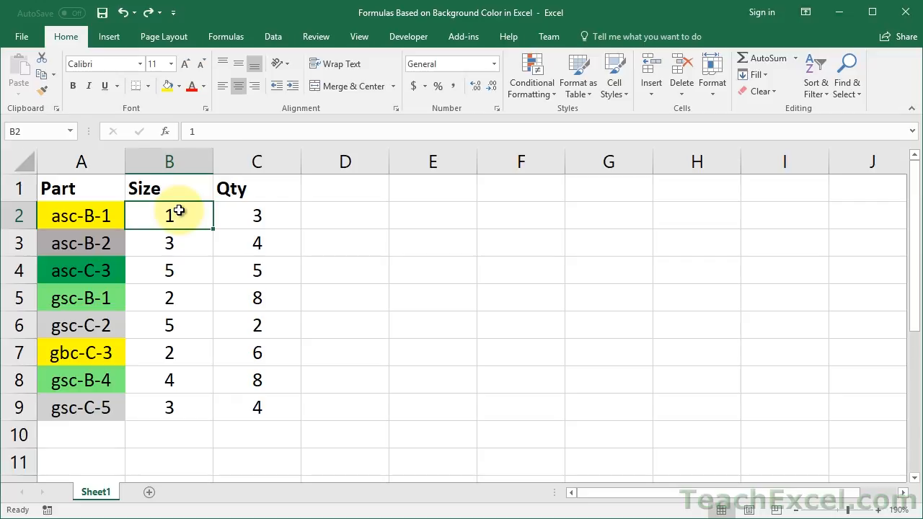
pyautogui.moveTo(89, 378)
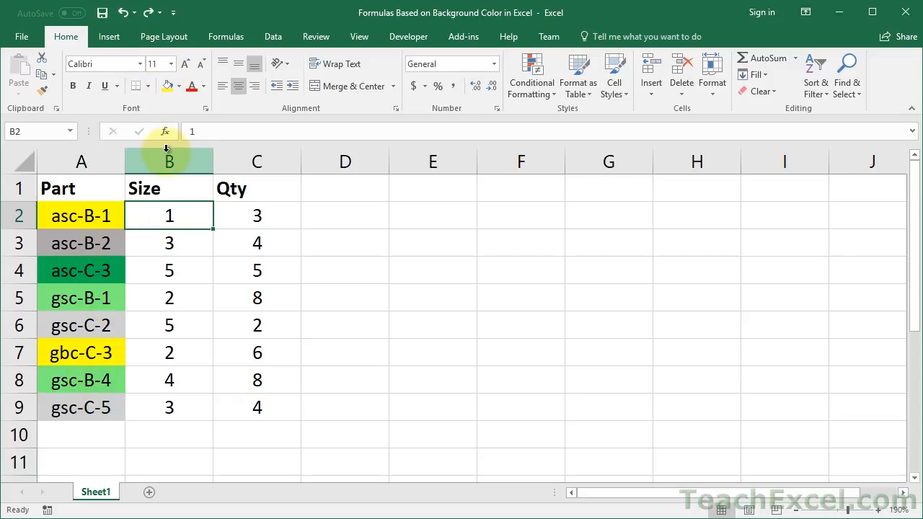
# Insert a new column B headed 'Color Version' before Size and widen it to fit the header.
pyautogui.rightClick(169, 162)
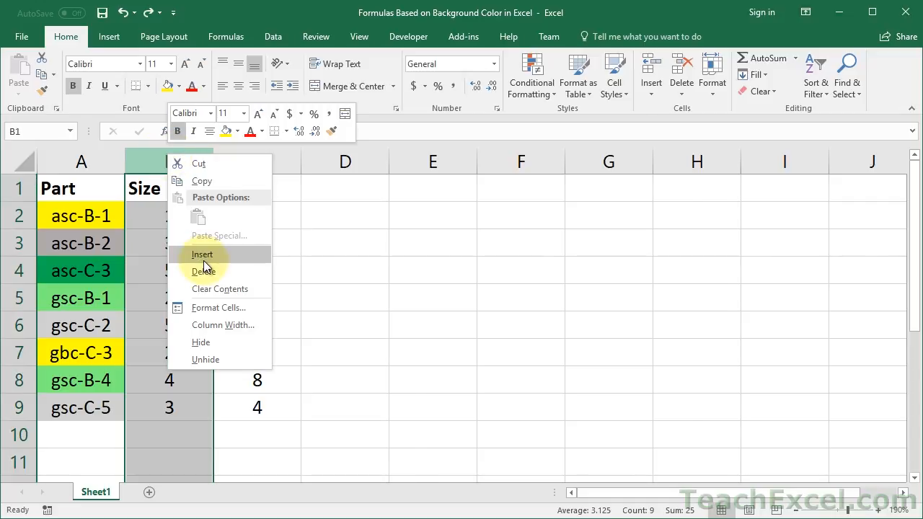
pyautogui.click(202, 253)
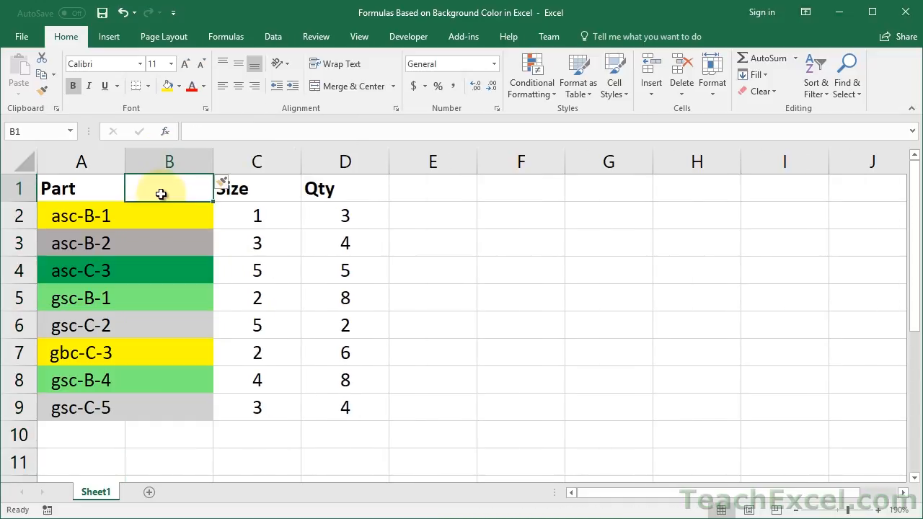
pyautogui.write('Color Versio')
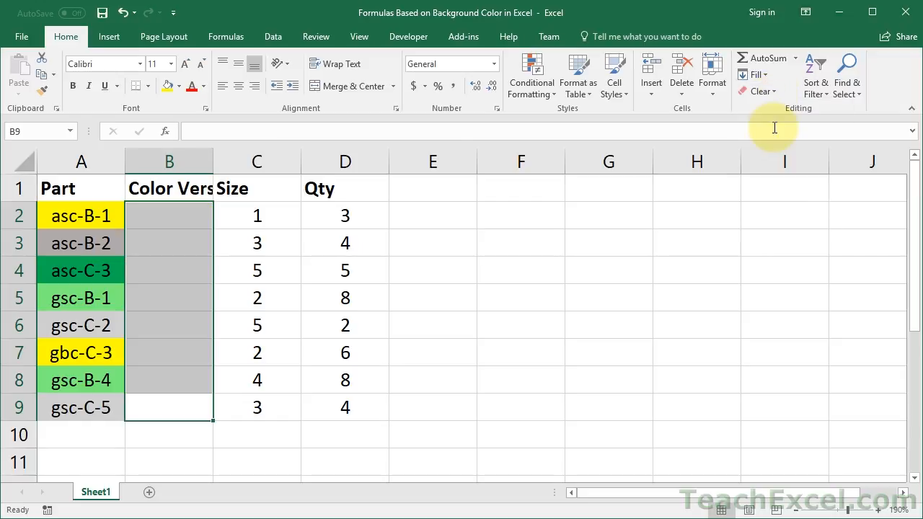
pyautogui.moveTo(213, 162); pyautogui.dragTo(251, 161)
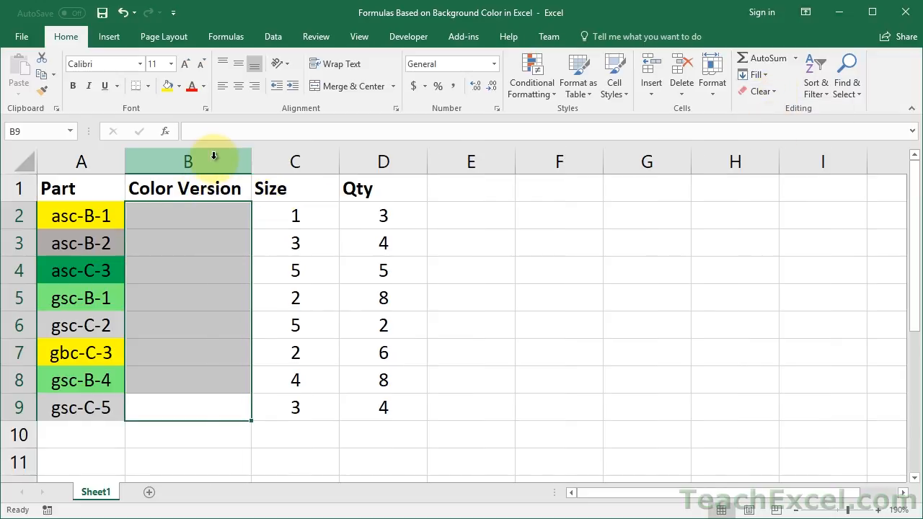
pyautogui.click(187, 217)
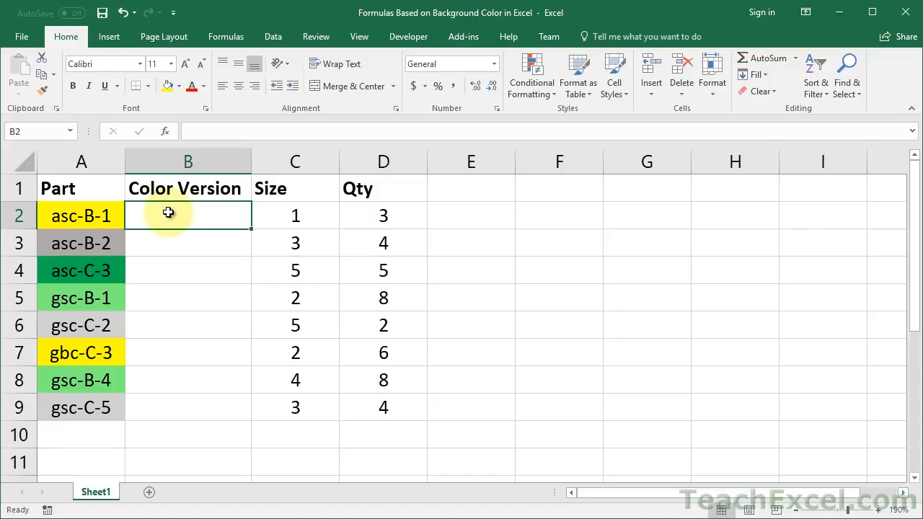
pyautogui.write('yellow')
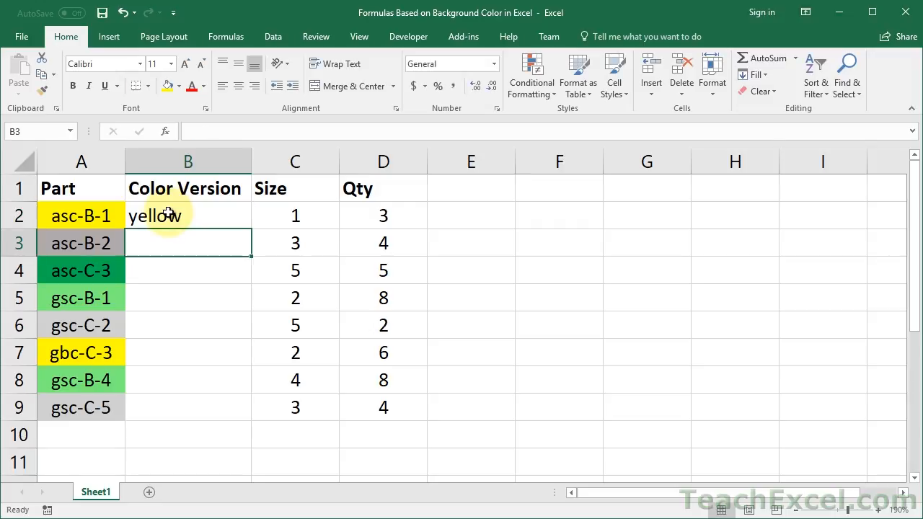
pyautogui.write('dark grey')
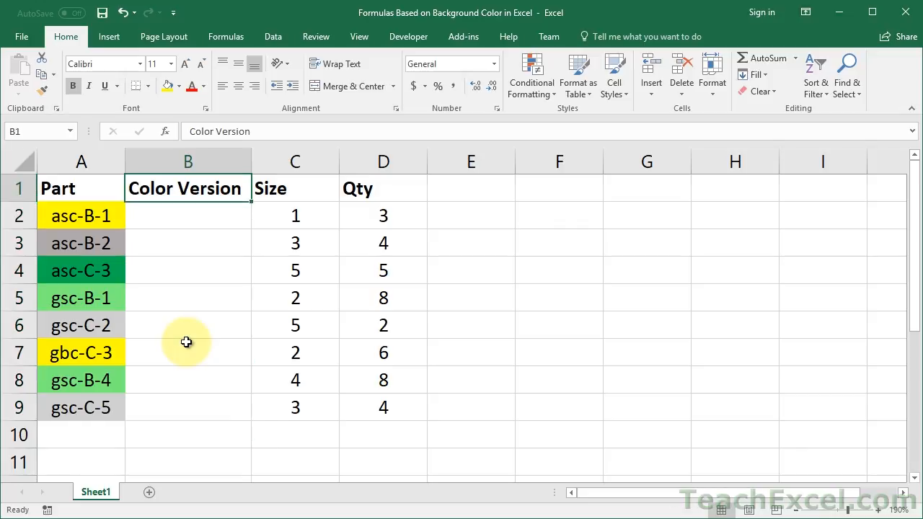
pyautogui.moveTo(78, 246)
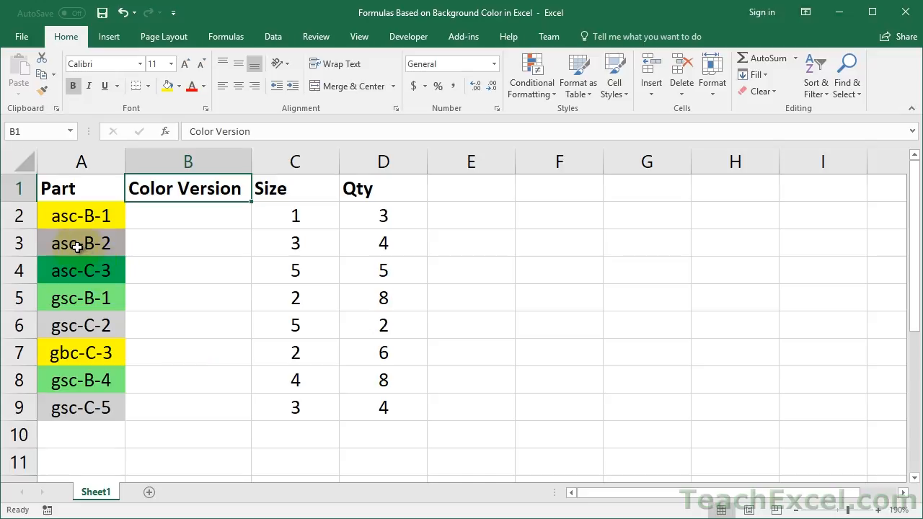
pyautogui.click(81, 243)
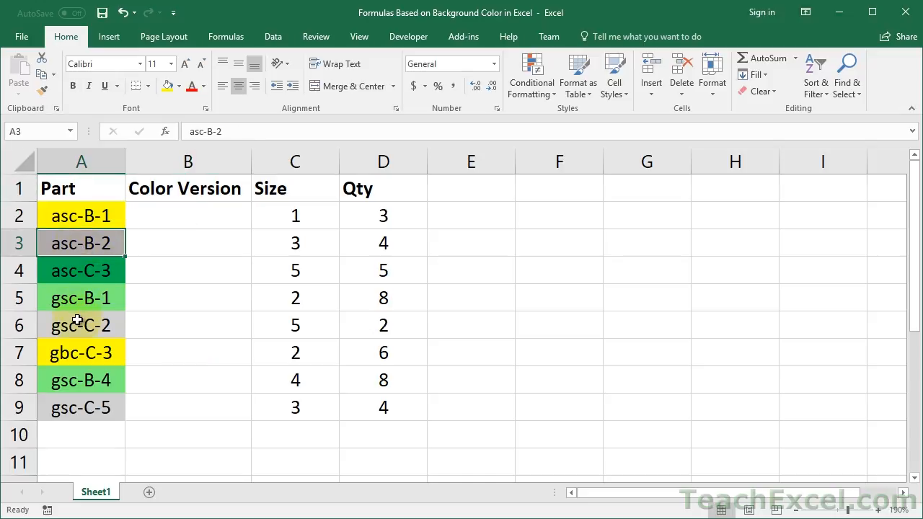
pyautogui.click(81, 326)
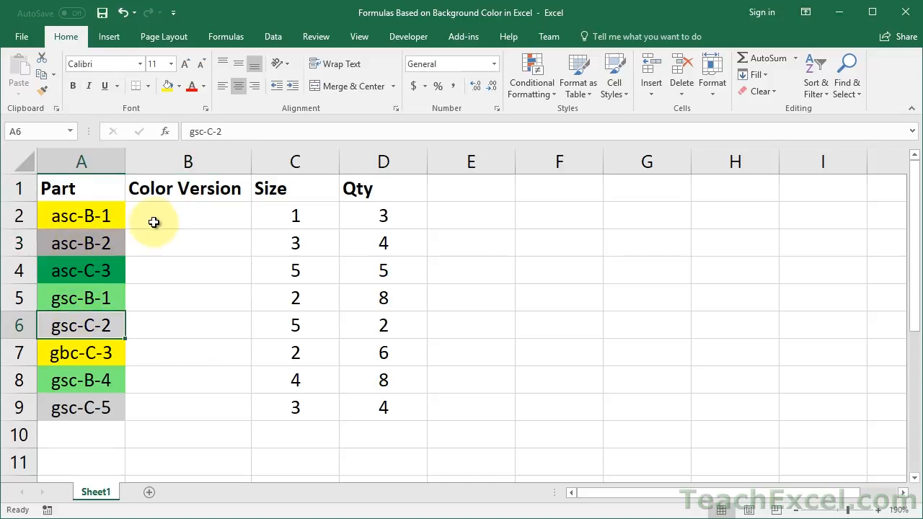
pyautogui.click(187, 216)
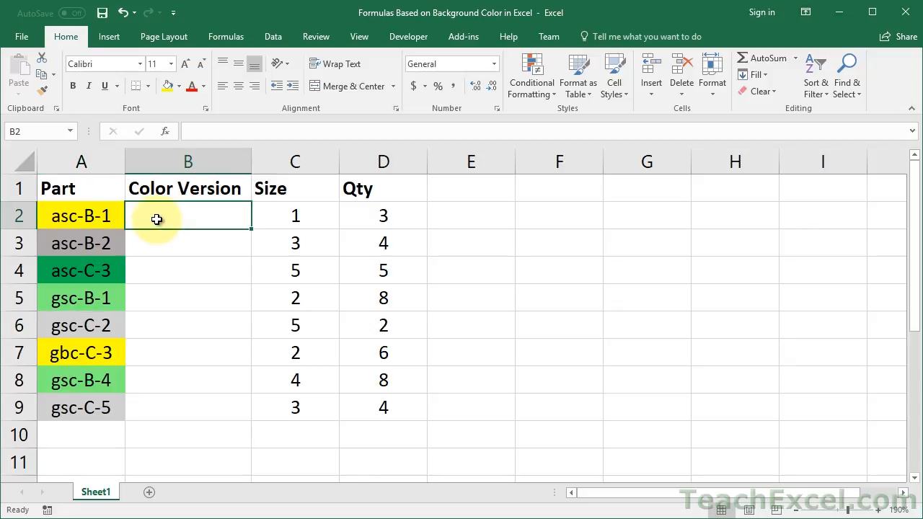
# In the VBA editor (Alt+F11), insert a new Module1 and maximize its code window.
pyautogui.press('Alt+F11')
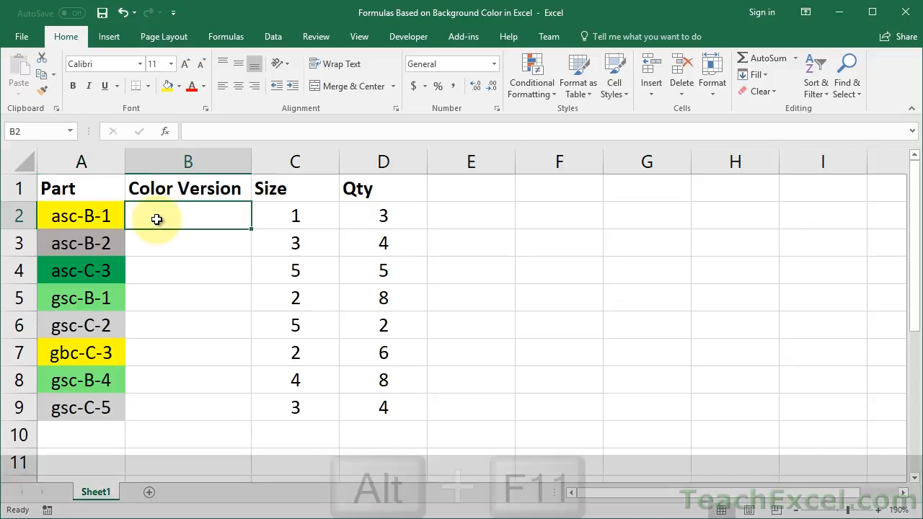
pyautogui.press('alt+F11')
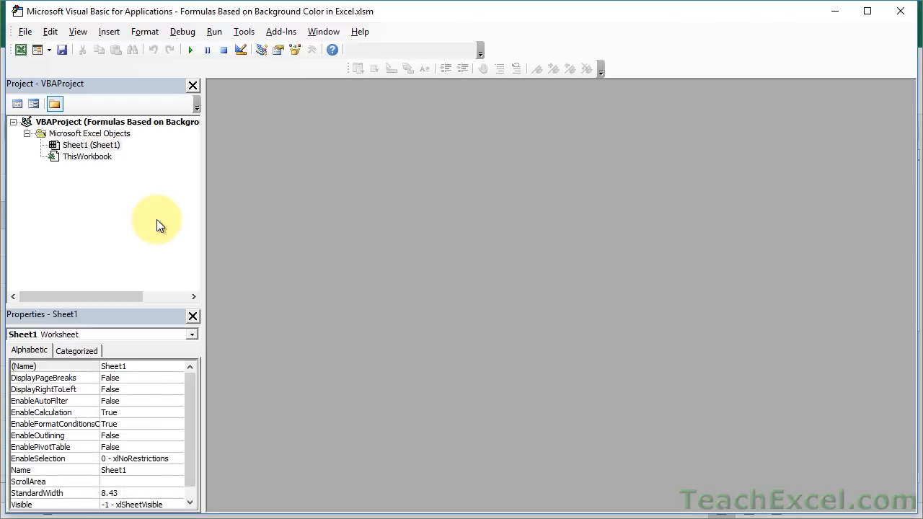
pyautogui.click(109, 32)
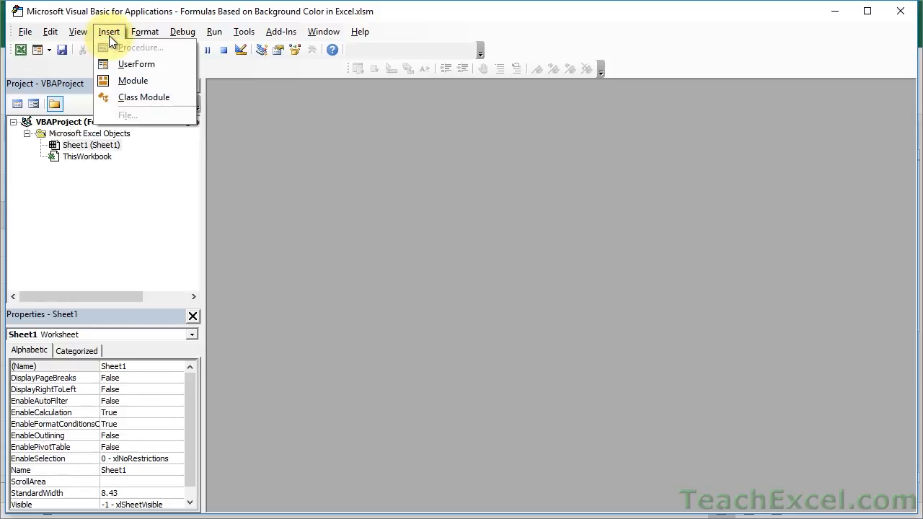
pyautogui.click(132, 81)
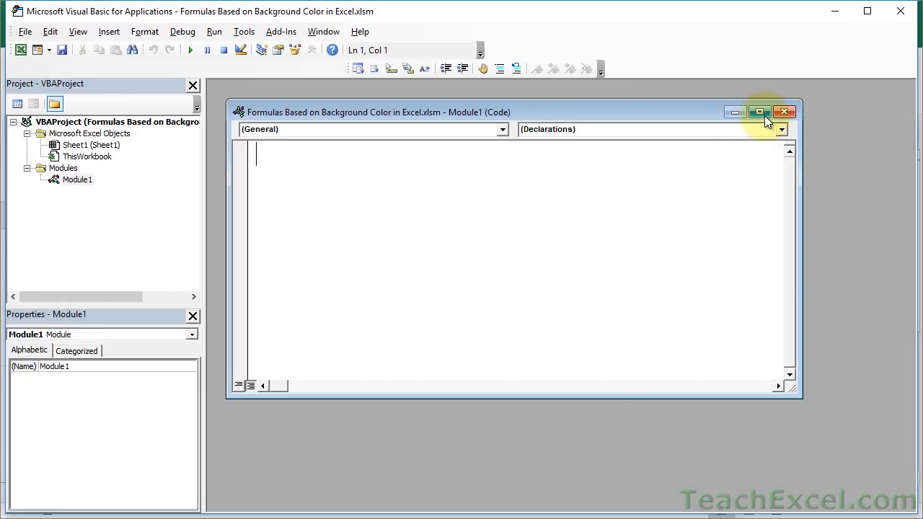
pyautogui.click(759, 112)
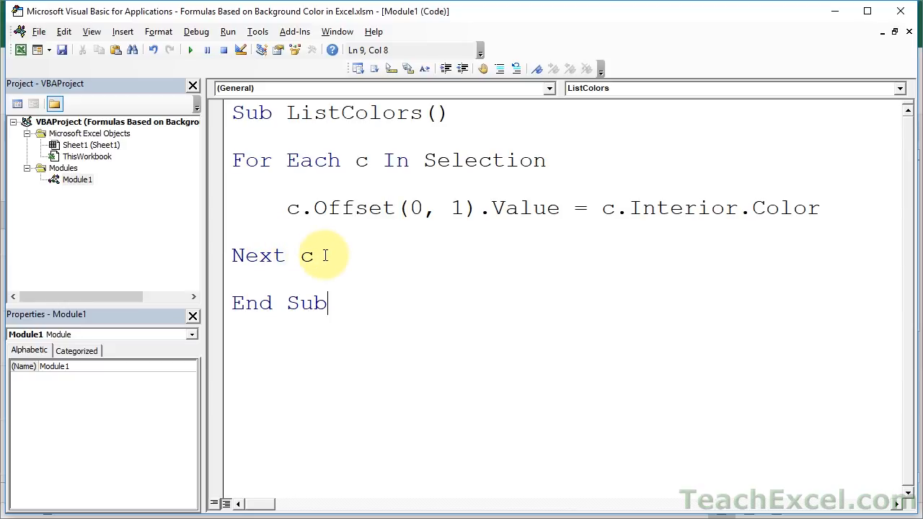
# Review the ListColors macro's c.Offset(0,1).Value = c.Interior.Color line, then return to Excel.
pyautogui.moveTo(315, 255); pyautogui.dragTo(233, 160)
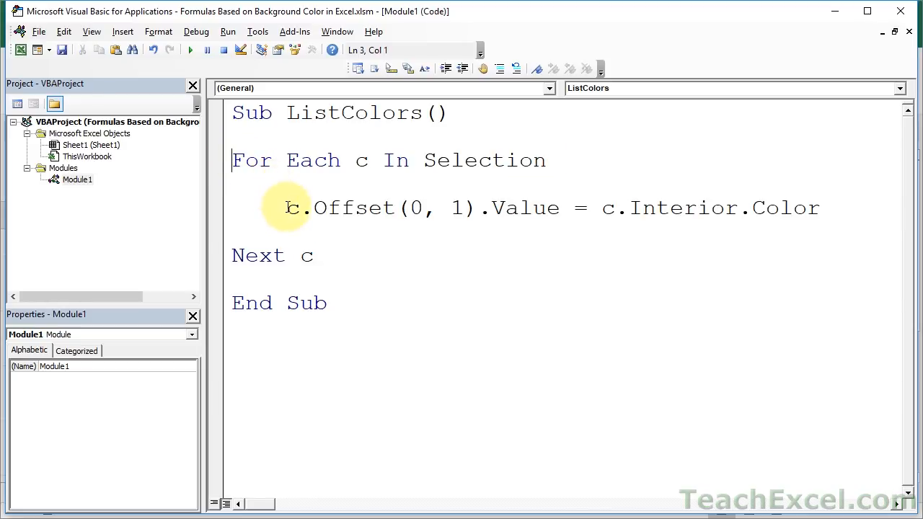
pyautogui.doubleClick(292, 207)
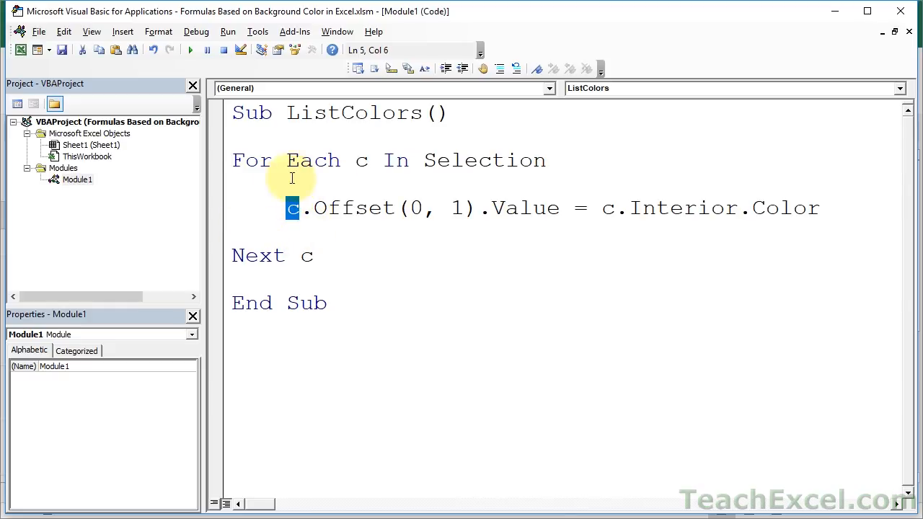
pyautogui.doubleClick(349, 208)
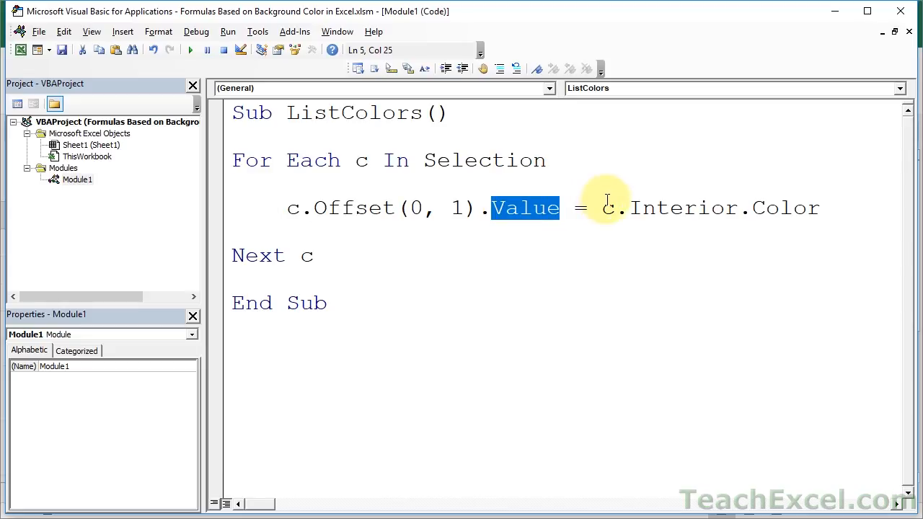
pyautogui.click(605, 208)
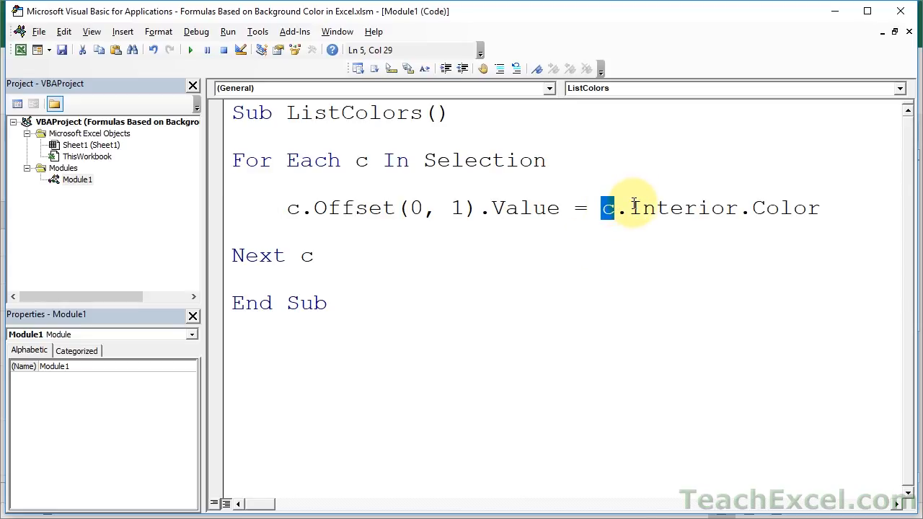
pyautogui.doubleClick(684, 208)
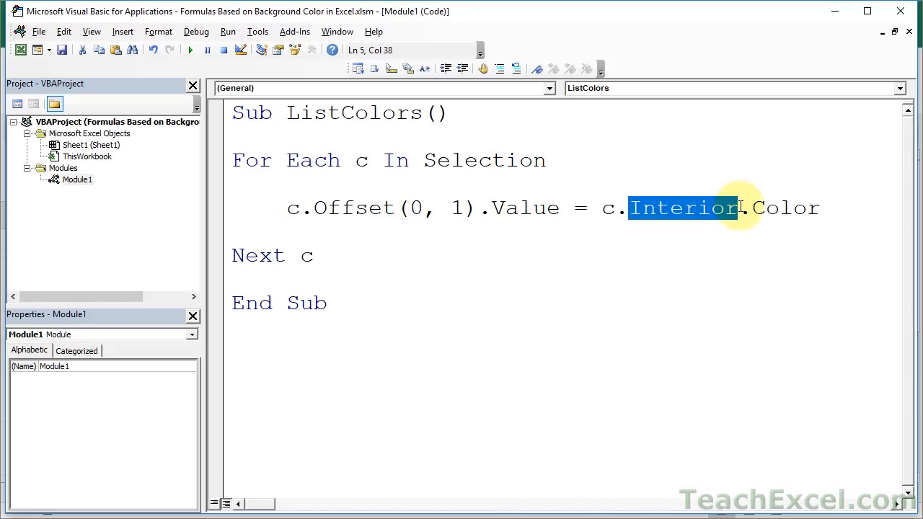
pyautogui.doubleClick(785, 207)
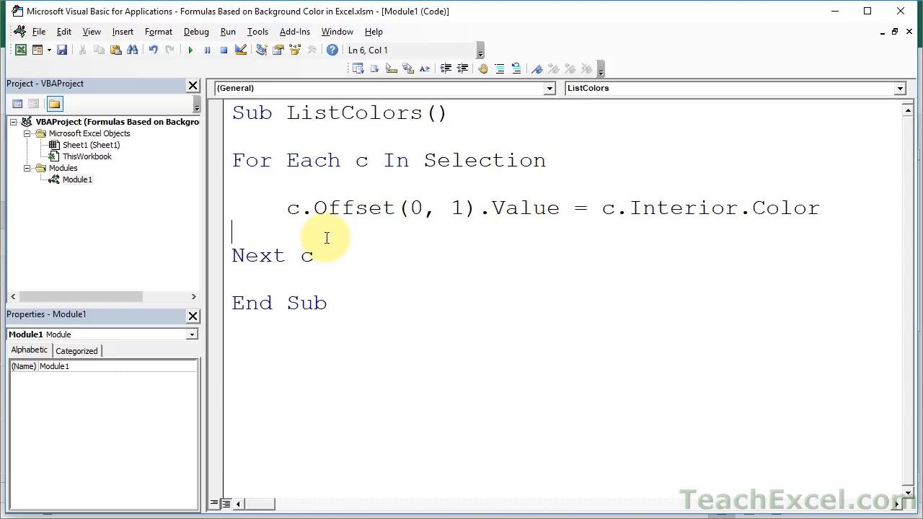
pyautogui.press('Alt+F11')
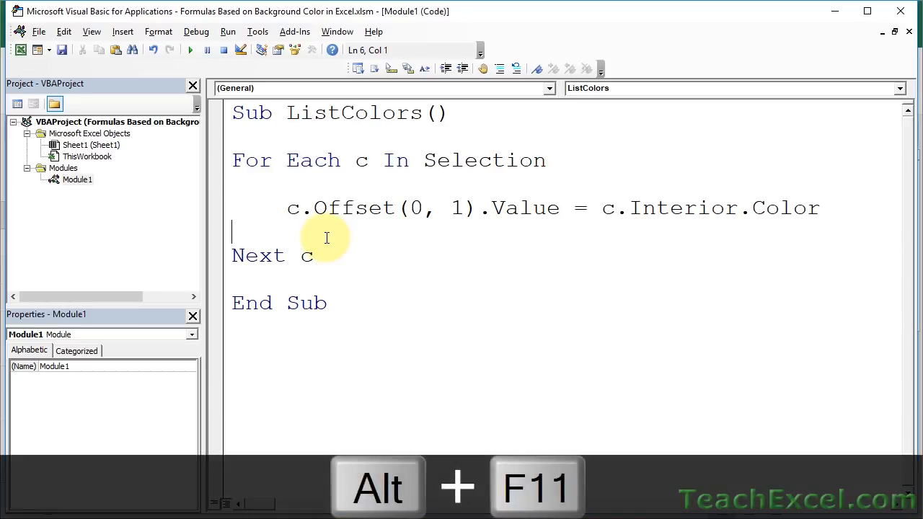
# Back in the parts list, select the coloured Part cells A2:A9.
pyautogui.press('alt+F11')
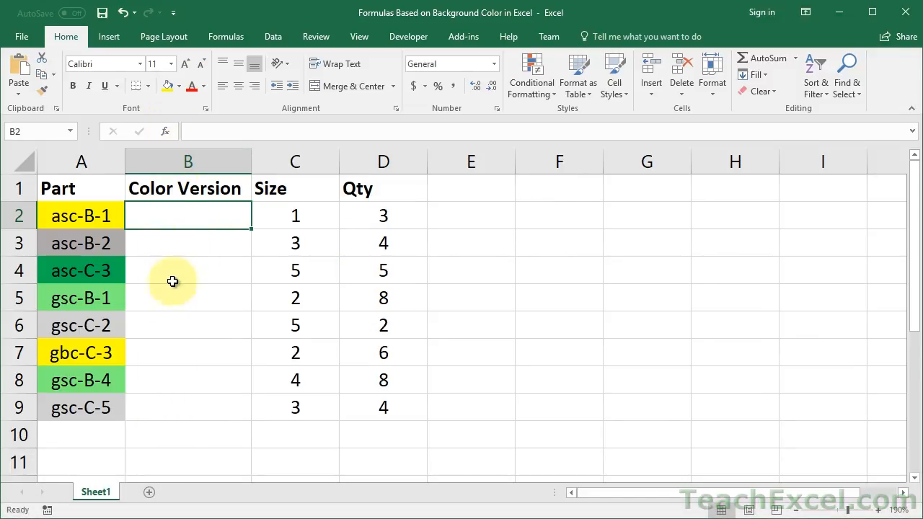
pyautogui.moveTo(179, 202)
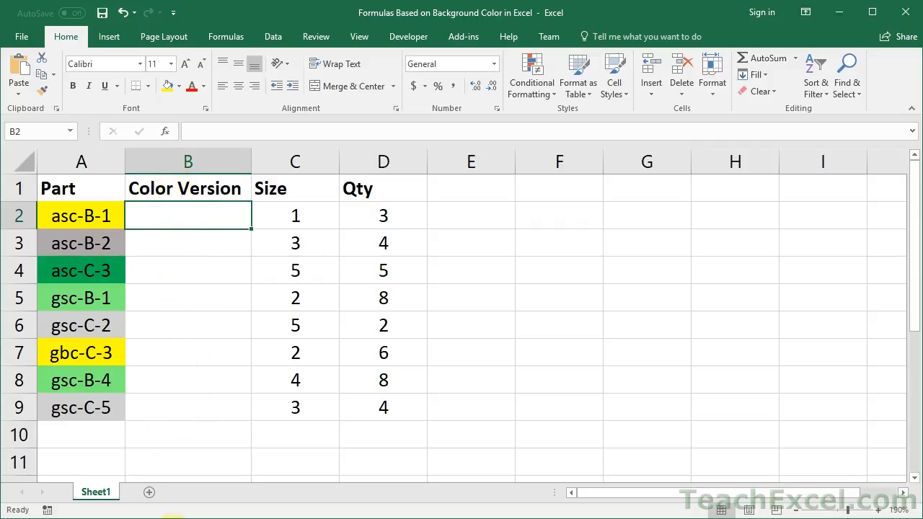
pyautogui.click(80, 216)
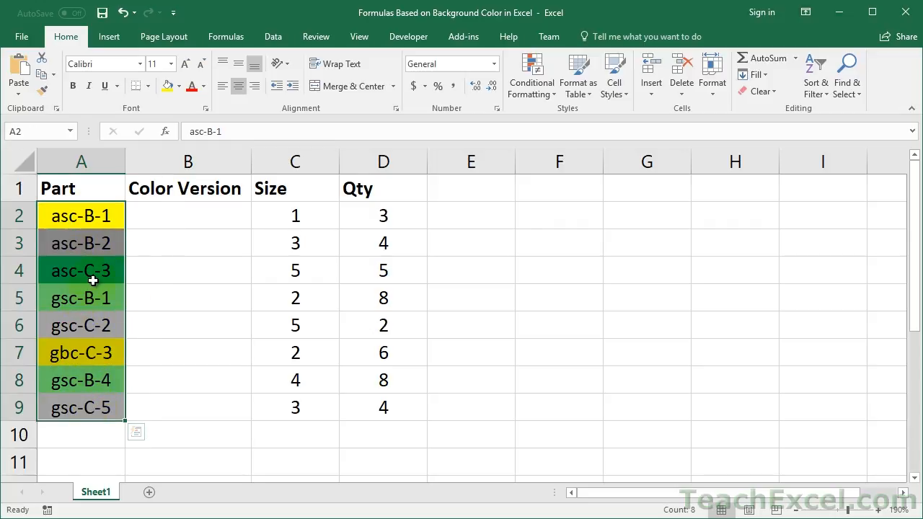
# Run the ListColors macro (Alt+F8) to fill Color Version with codes such as 65535.
pyautogui.press('Alt+F8')
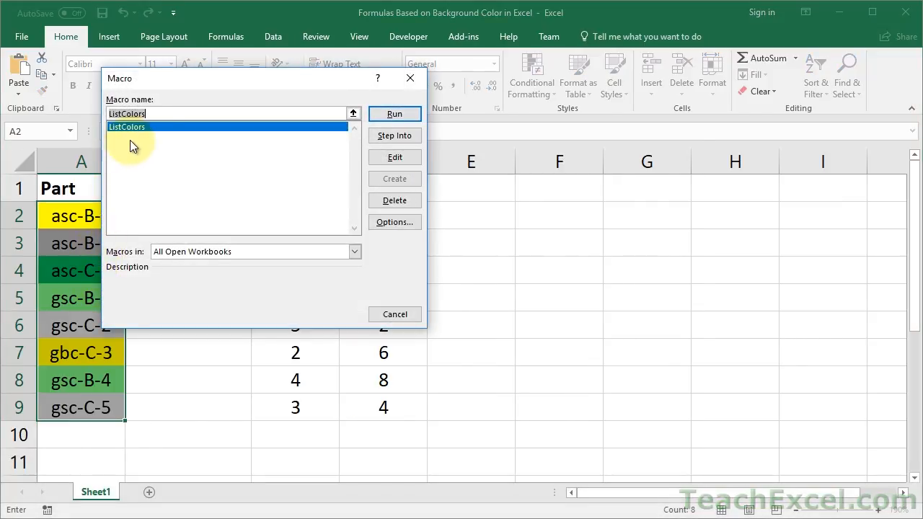
pyautogui.moveTo(144, 137)
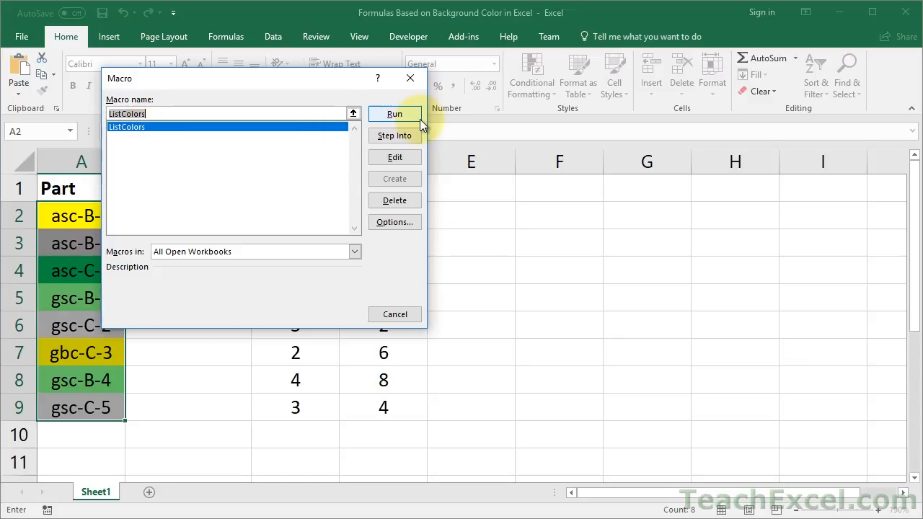
pyautogui.click(395, 112)
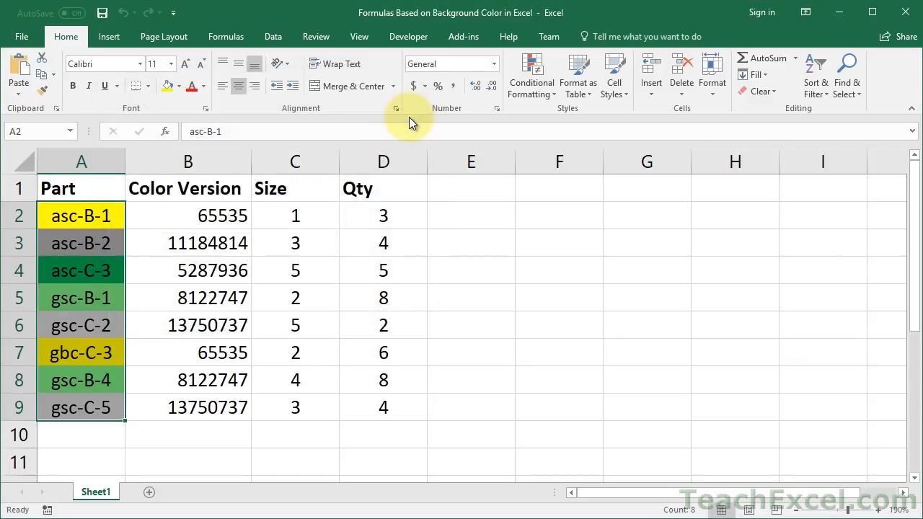
pyautogui.moveTo(159, 218)
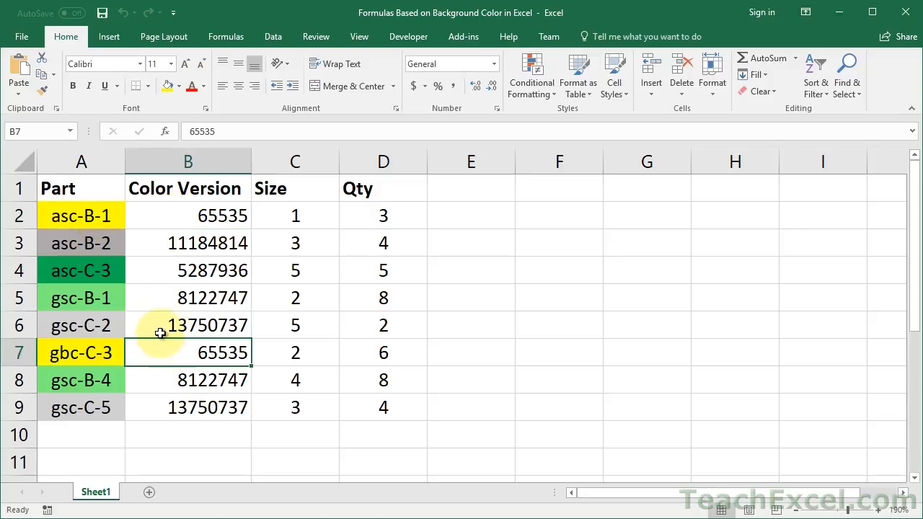
pyautogui.click(187, 297)
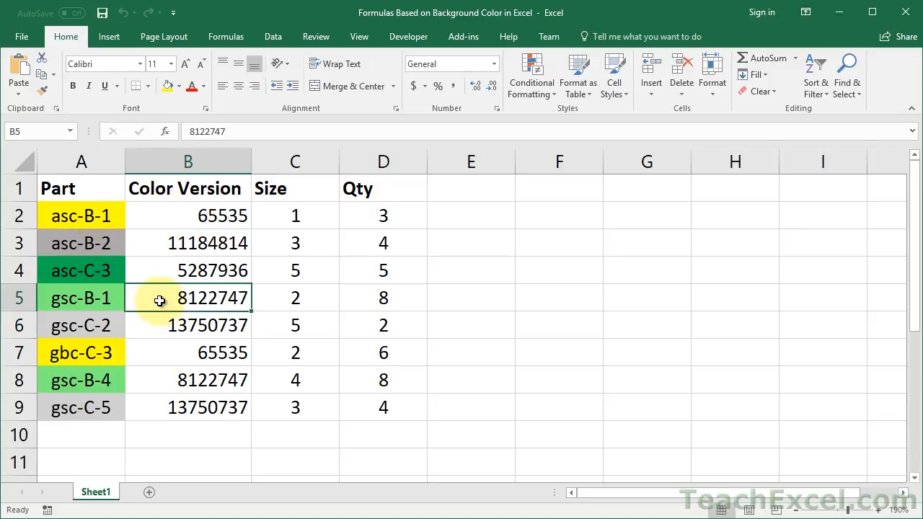
pyautogui.click(187, 271)
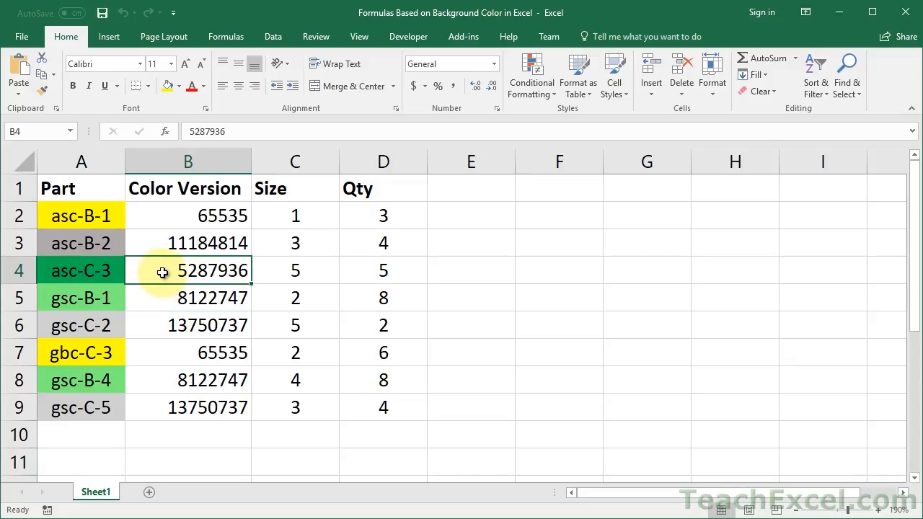
pyautogui.moveTo(373, 244)
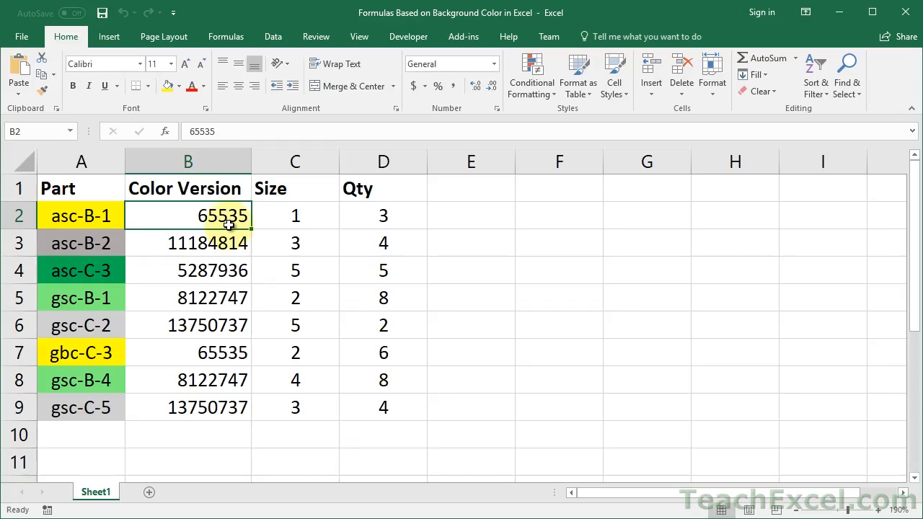
pyautogui.moveTo(179, 238)
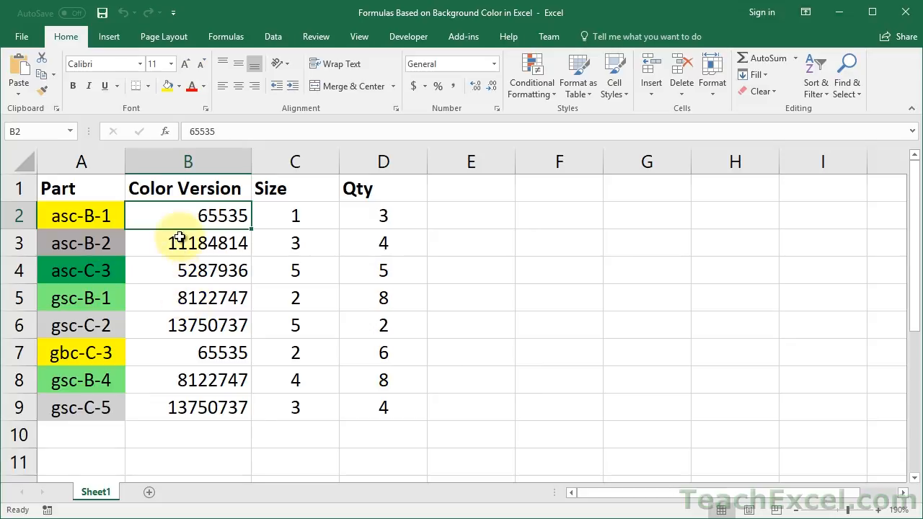
pyautogui.moveTo(242, 418)
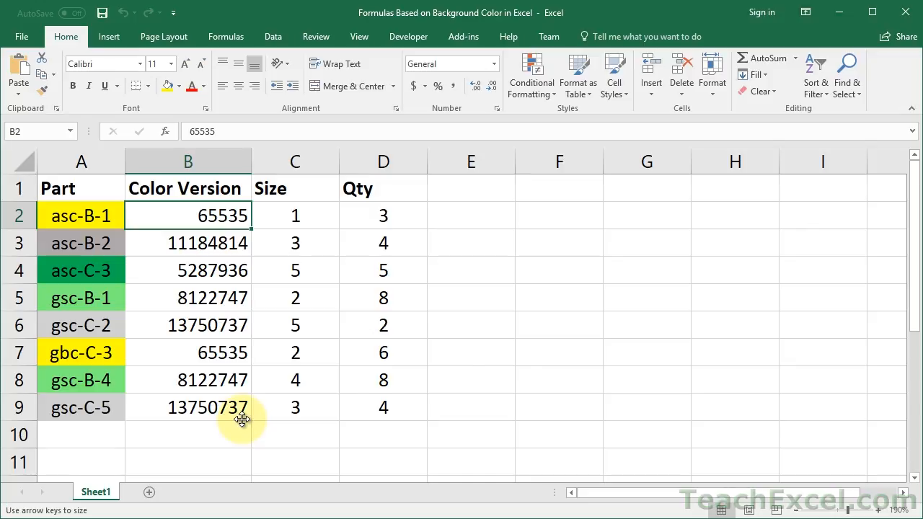
pyautogui.moveTo(538, 185)
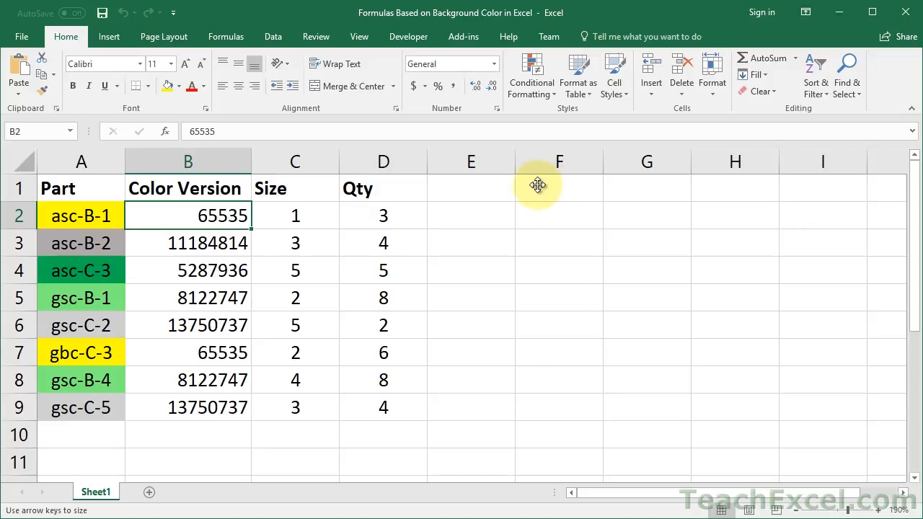
# Head F1 'SUMIFS' and enter =SUMIFS(D2:D9,B2:B9,65535) in F2, returning 9.
pyautogui.click(559, 188)
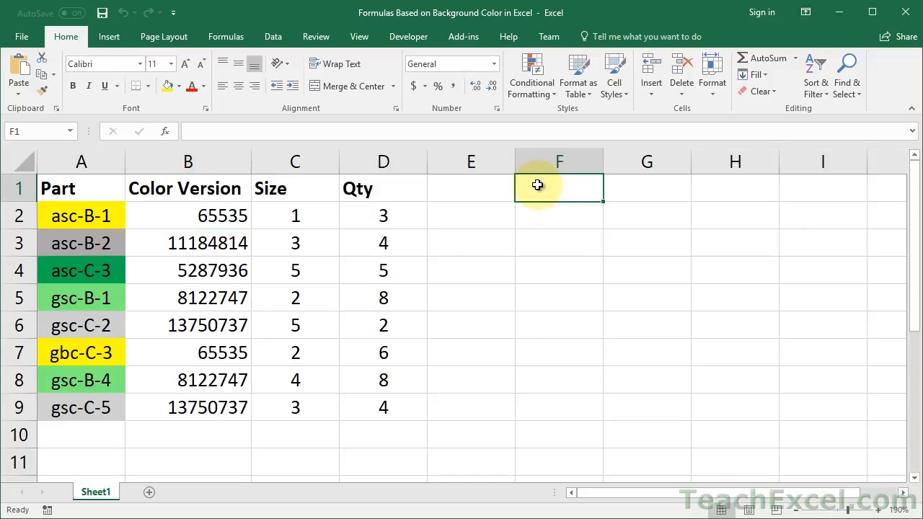
pyautogui.write('SUMIFS')
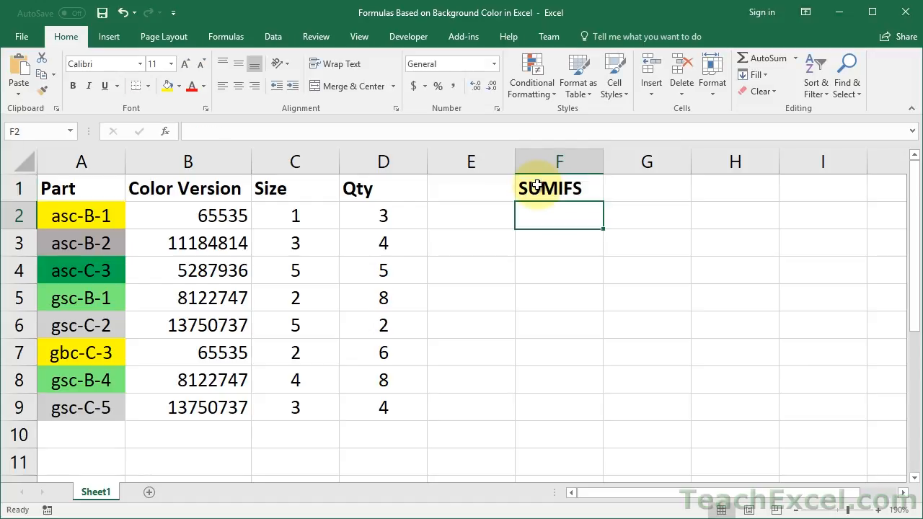
pyautogui.write('=sum')
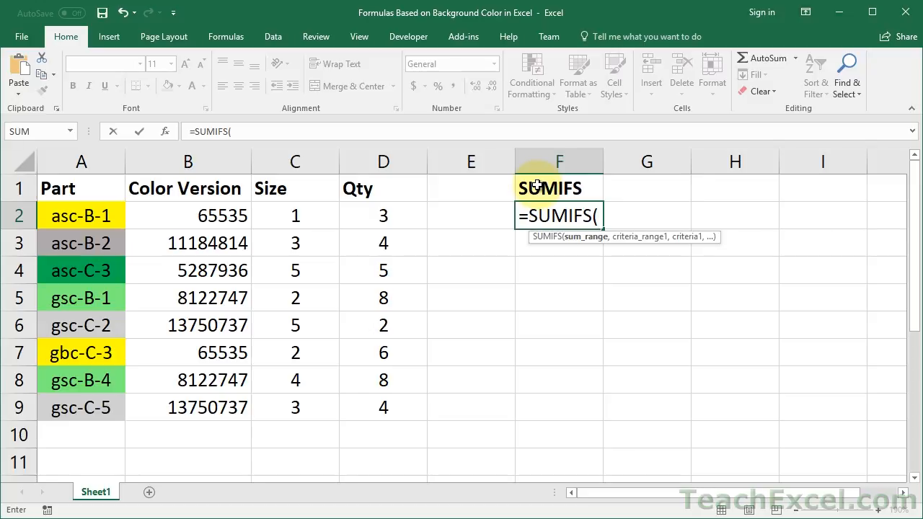
pyautogui.moveTo(147, 260)
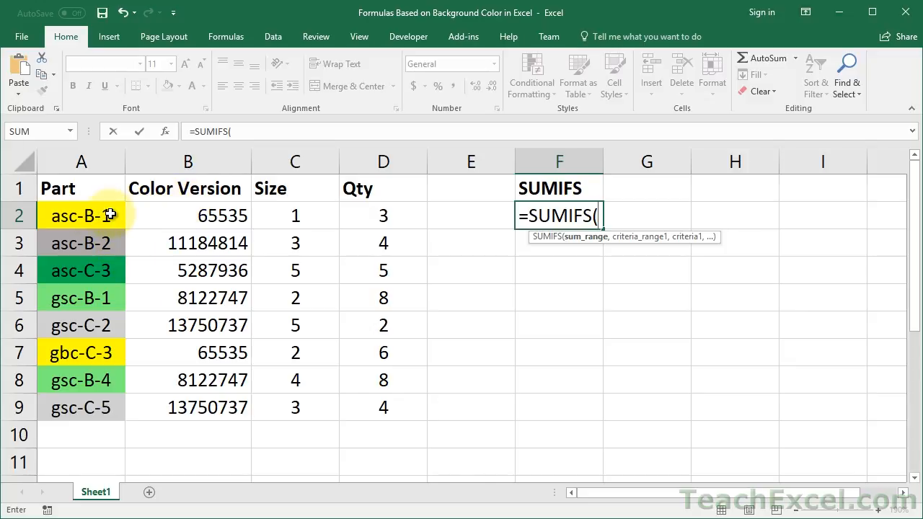
pyautogui.moveTo(219, 232)
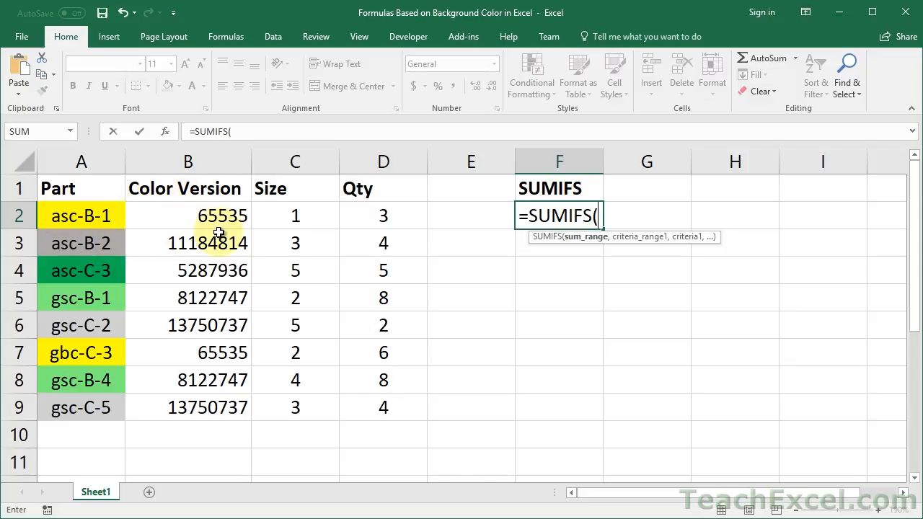
pyautogui.moveTo(271, 202)
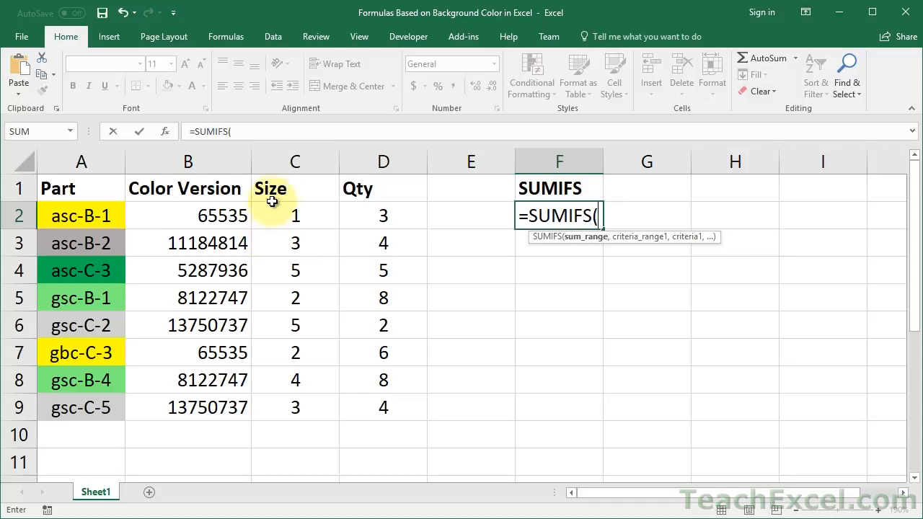
pyautogui.moveTo(366, 216)
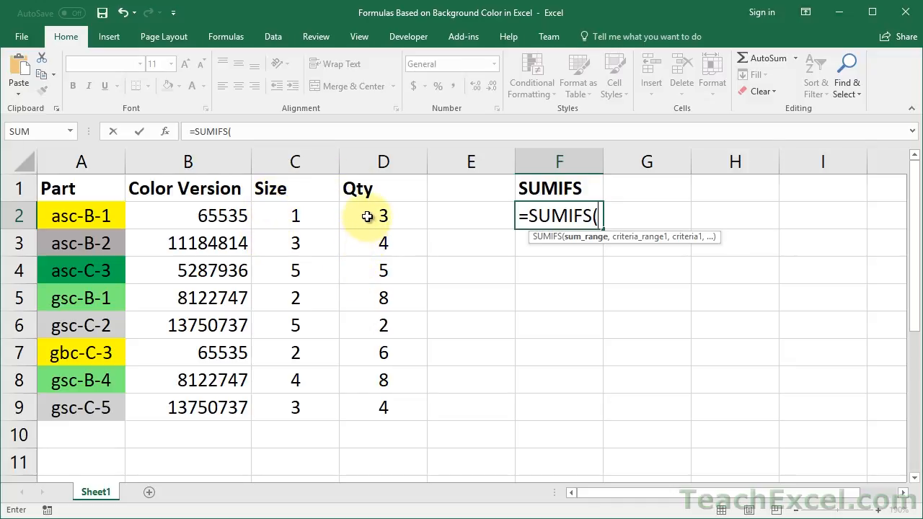
pyautogui.moveTo(384, 217); pyautogui.dragTo(383, 407)
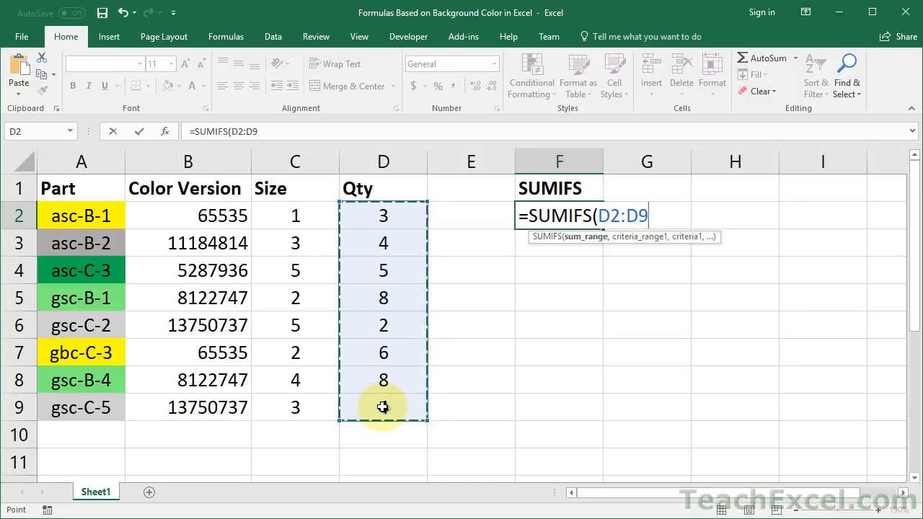
pyautogui.write(',')
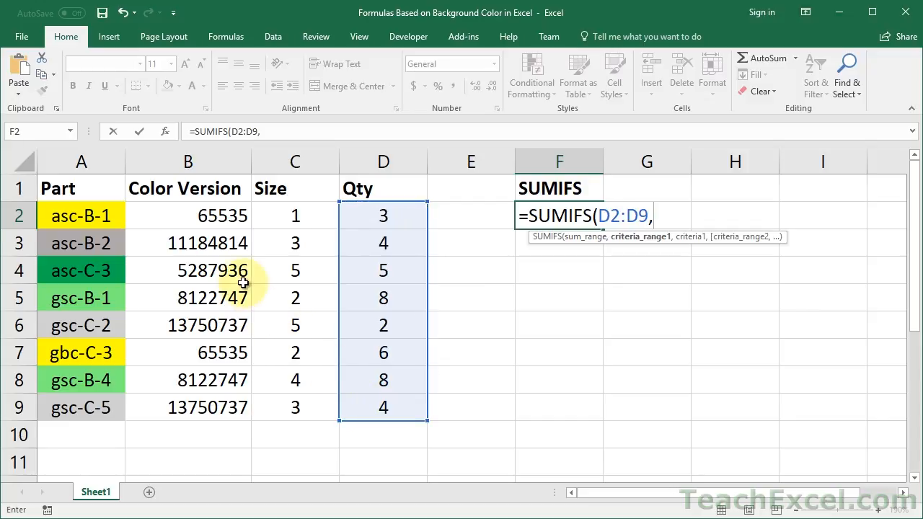
pyautogui.click(188, 217)
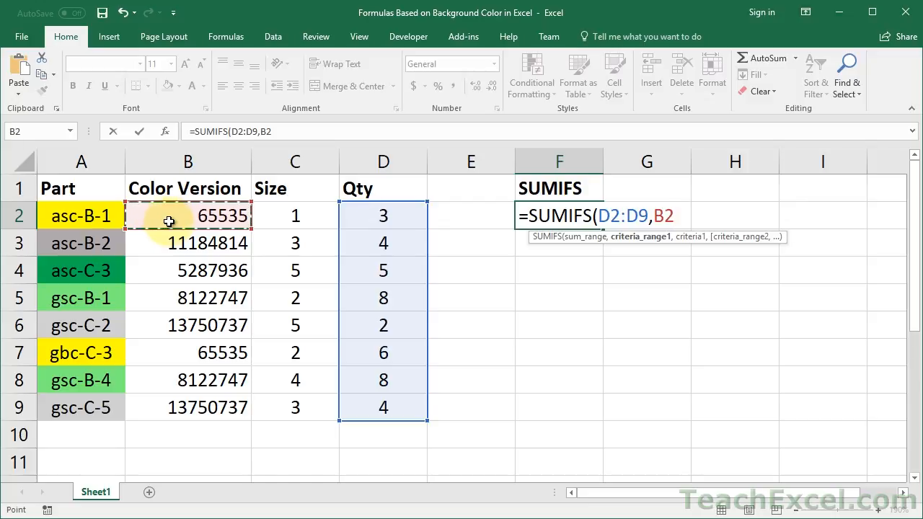
pyautogui.moveTo(188, 215); pyautogui.dragTo(188, 406)
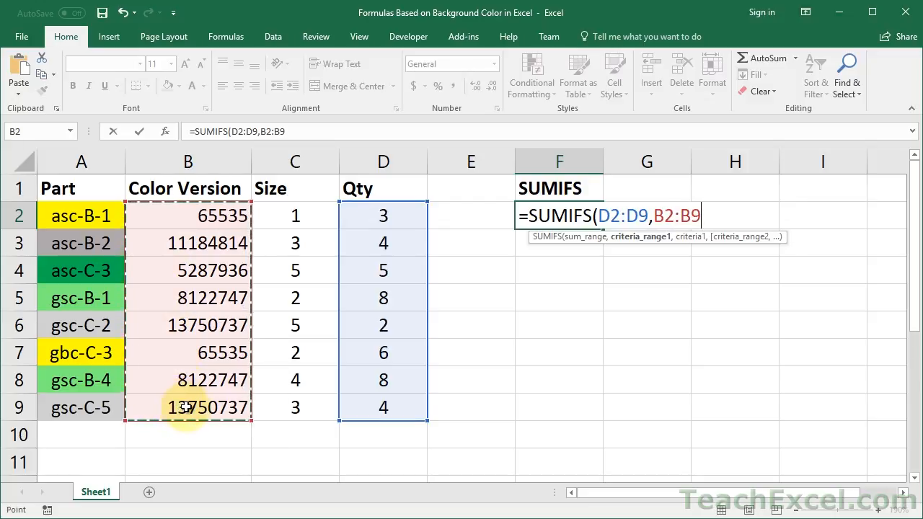
pyautogui.moveTo(271, 406)
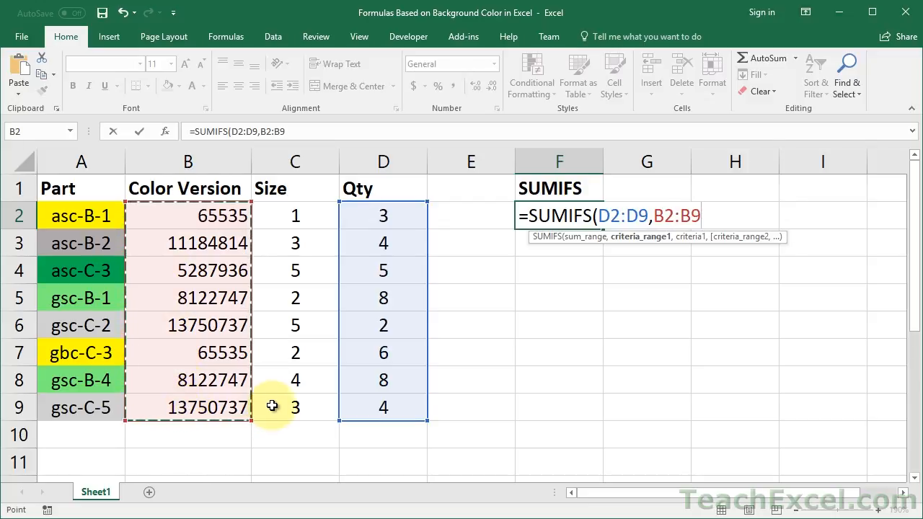
pyautogui.write(',')
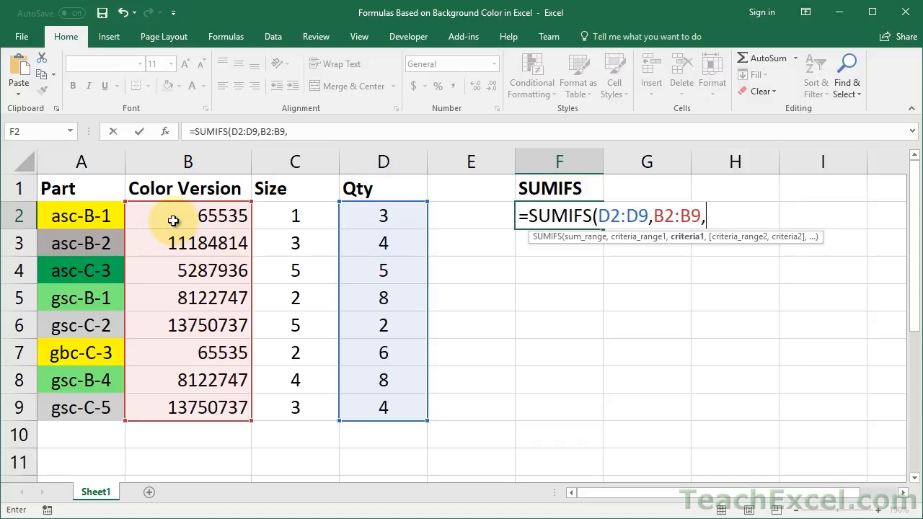
pyautogui.write('65535)')
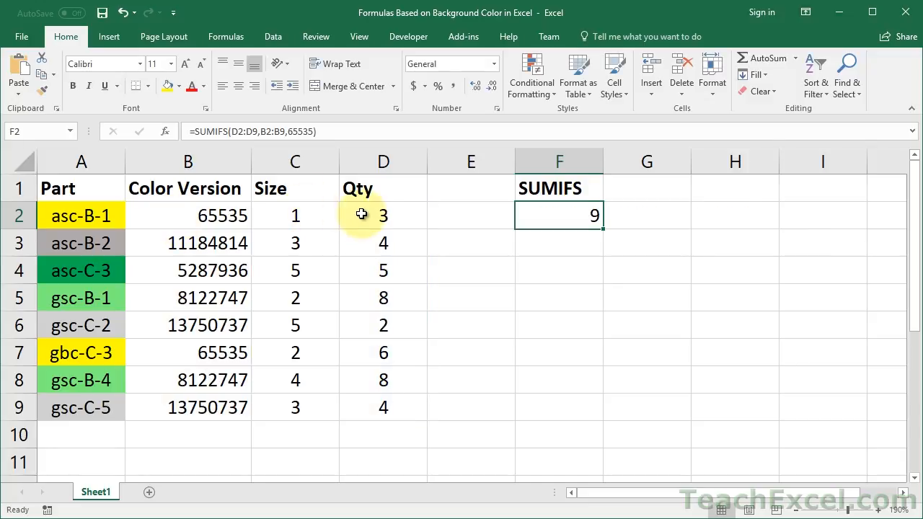
pyautogui.click(384, 352)
pyautogui.write('=SUMIFS(D2:D9,B2:B9,65535)')
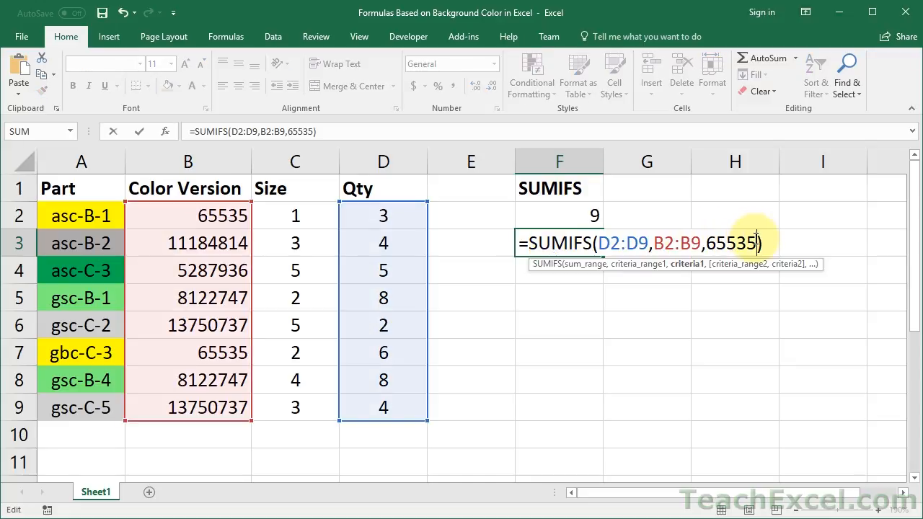
# Replace F3's hard-coded 65535 criterion with cell B2, also returning 9.
pyautogui.press('Backspace')
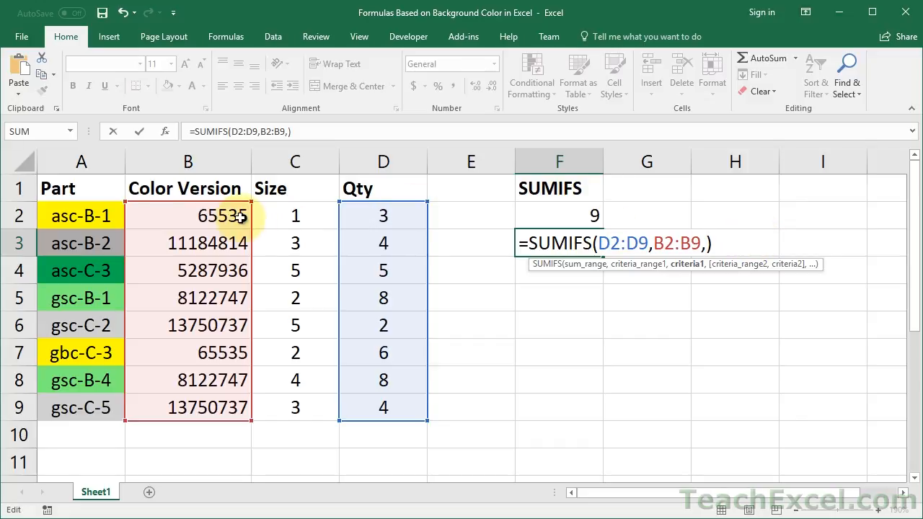
pyautogui.click(187, 216)
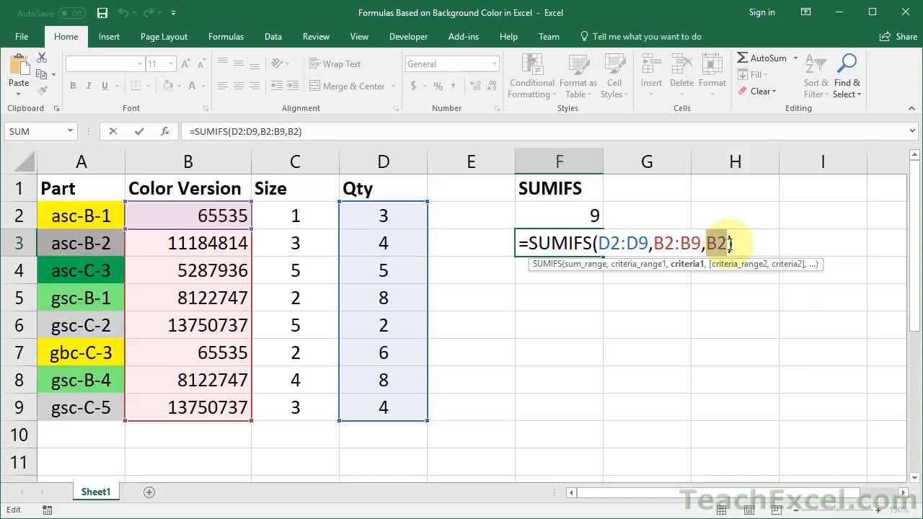
pyautogui.press('enter')
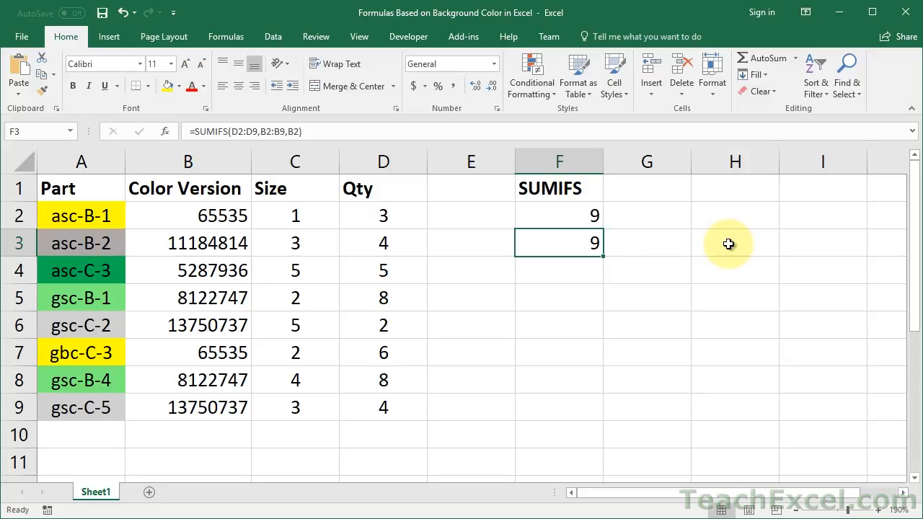
pyautogui.click(559, 297)
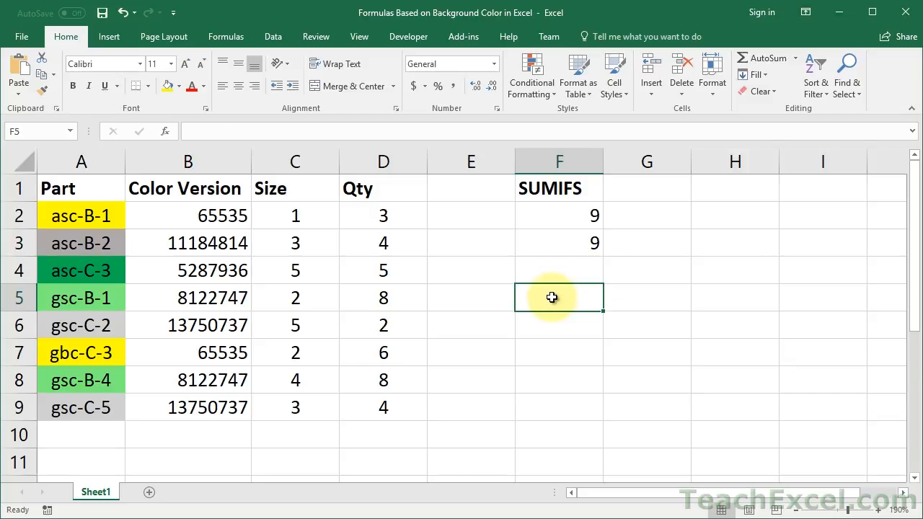
# Head F5 'COUNTIFS' and enter =COUNTIFS(B2:B9,B3) in F6, returning 1.
pyautogui.write('COUNTIFS')
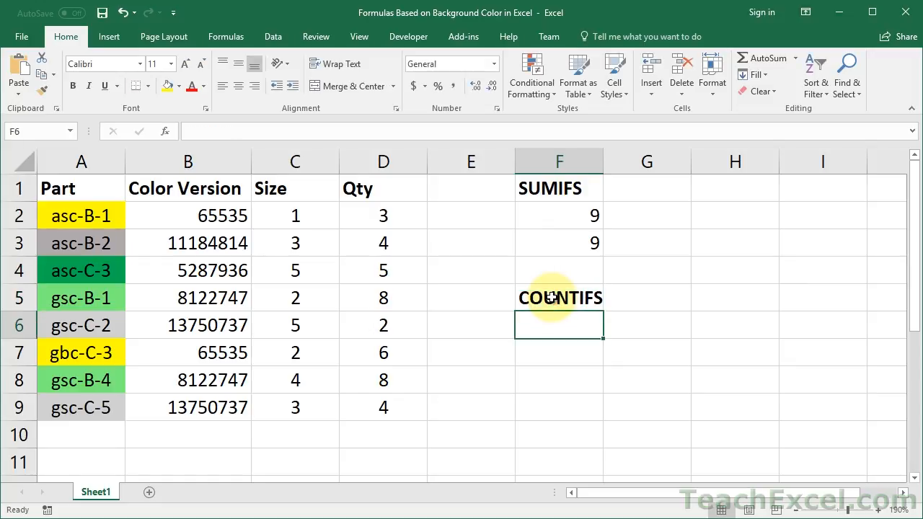
pyautogui.write('=countifs')
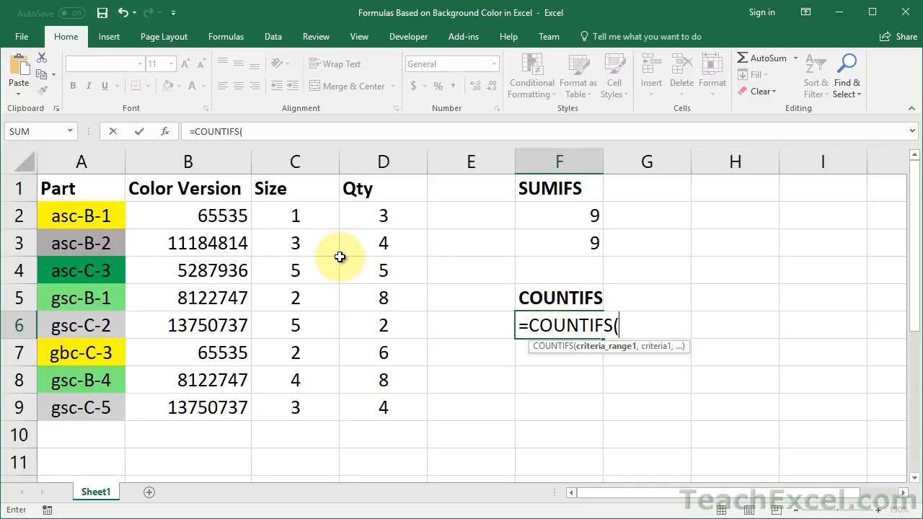
pyautogui.moveTo(319, 252)
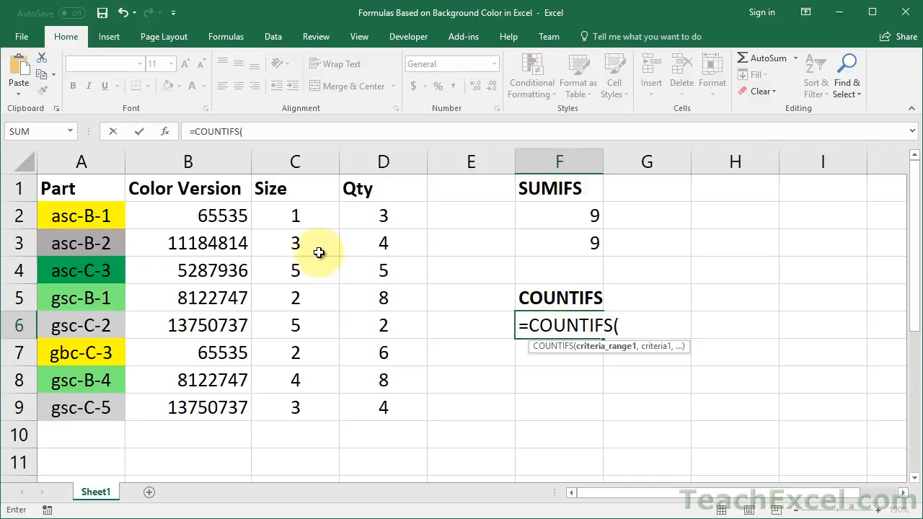
pyautogui.click(187, 215)
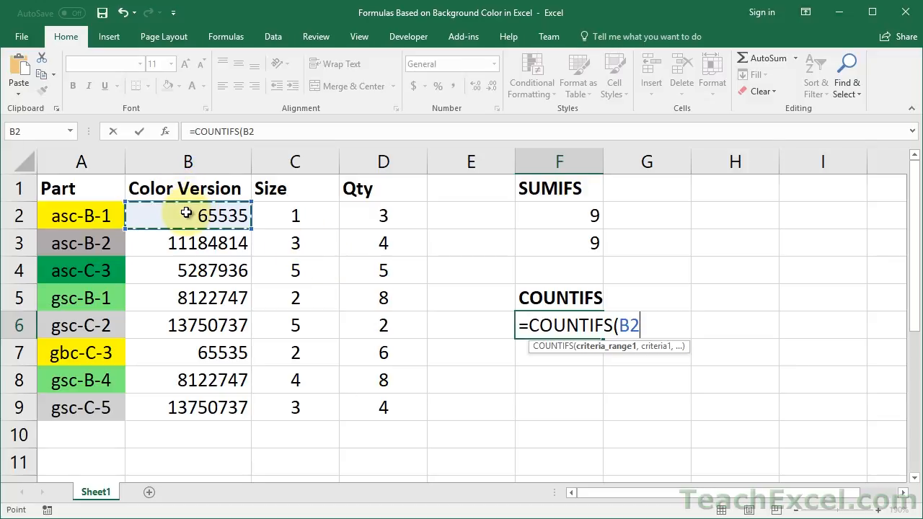
pyautogui.moveTo(187, 215); pyautogui.dragTo(187, 407)
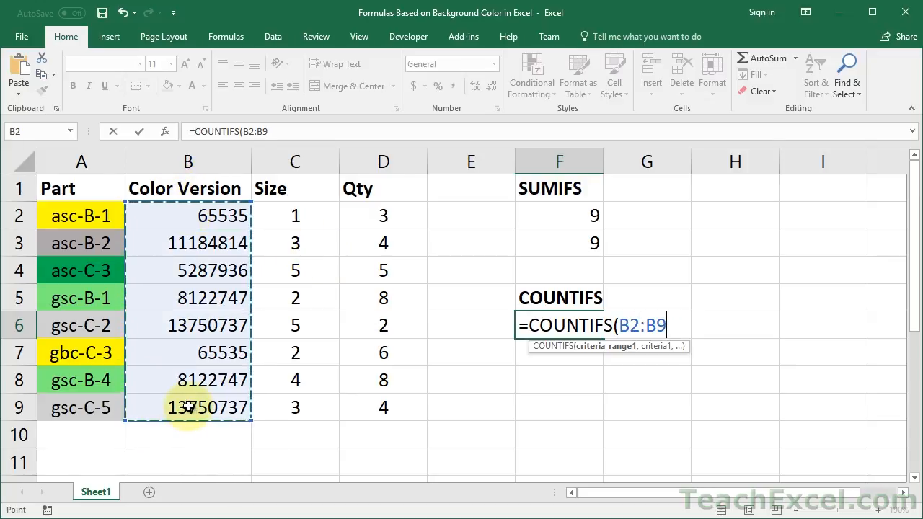
pyautogui.write(',')
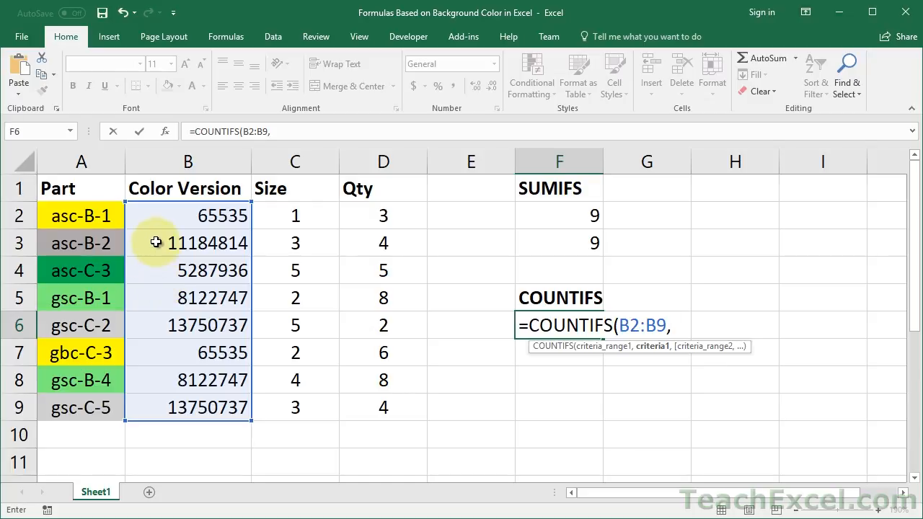
pyautogui.click(187, 243)
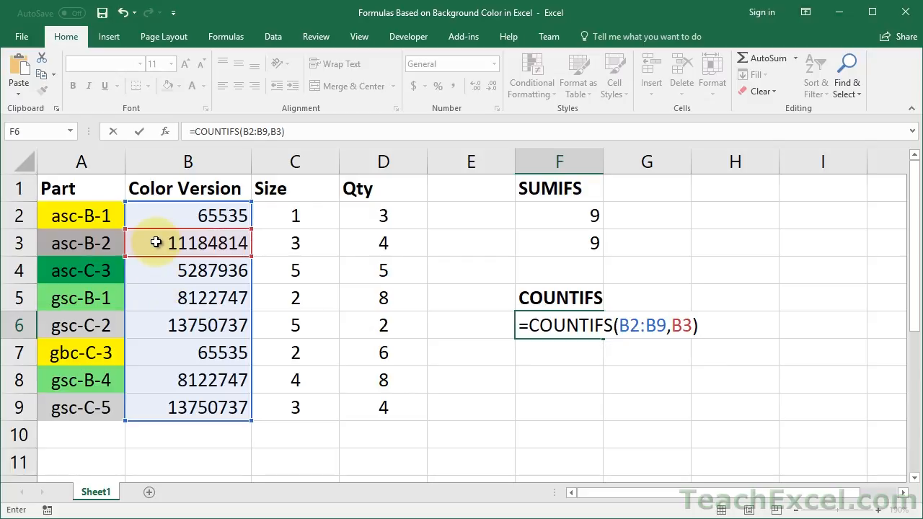
pyautogui.press('Enter')
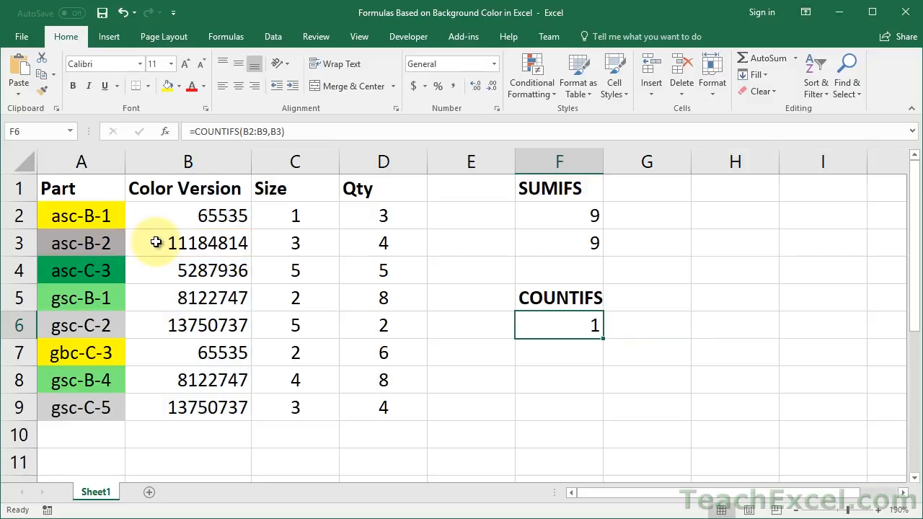
pyautogui.click(559, 380)
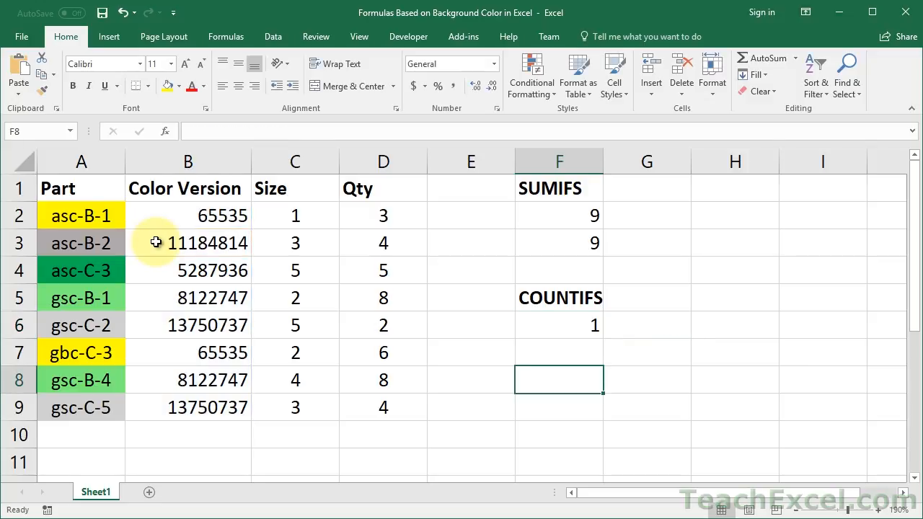
# Head E1 'Good/Bad' and enter =IF(OR(B2=65535,B2=8122747),"Good","Bad") in E2.
pyautogui.click(470, 187)
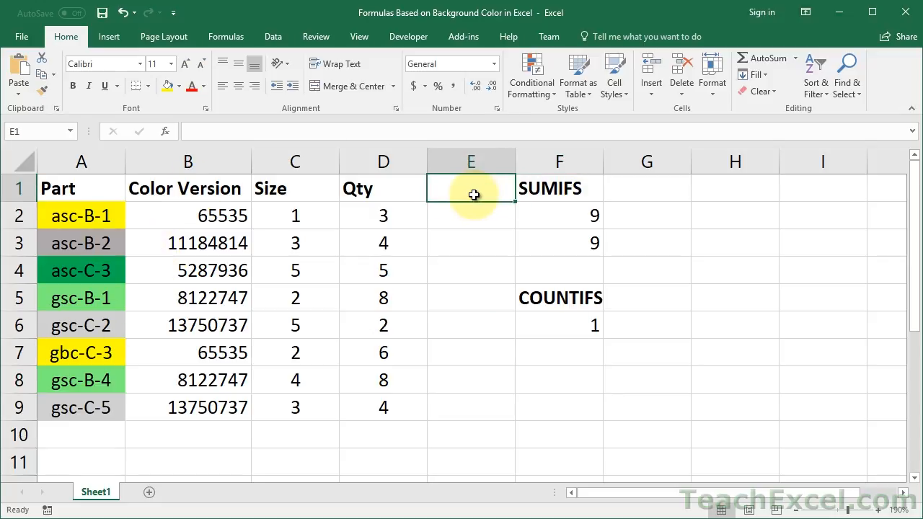
pyautogui.write('Good/Bad')
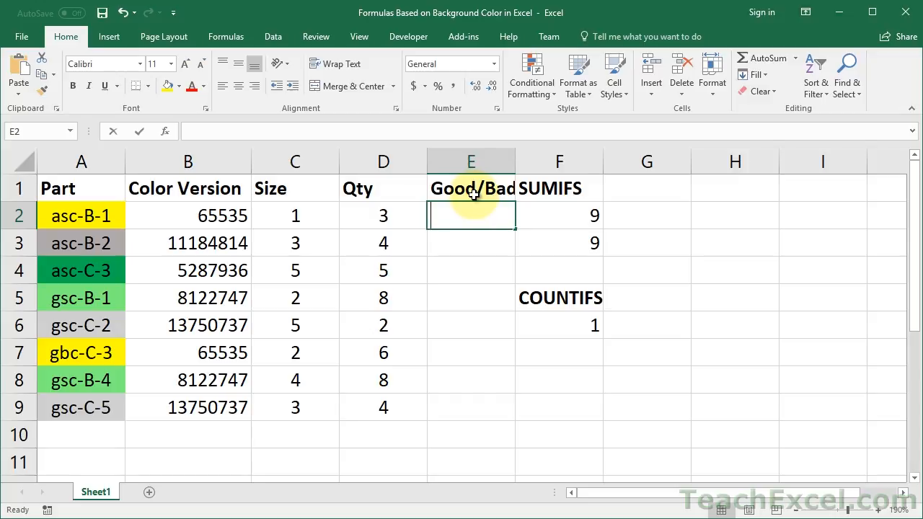
pyautogui.write('=IF(')
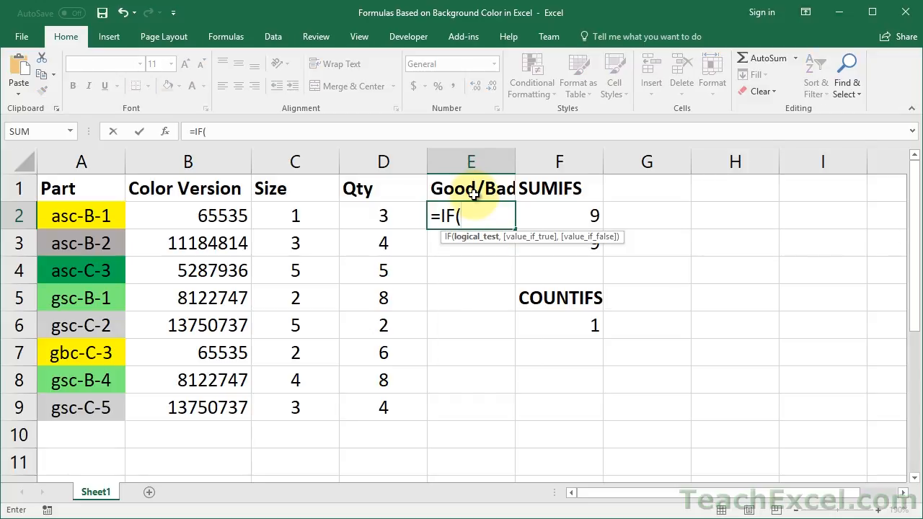
pyautogui.click(188, 215)
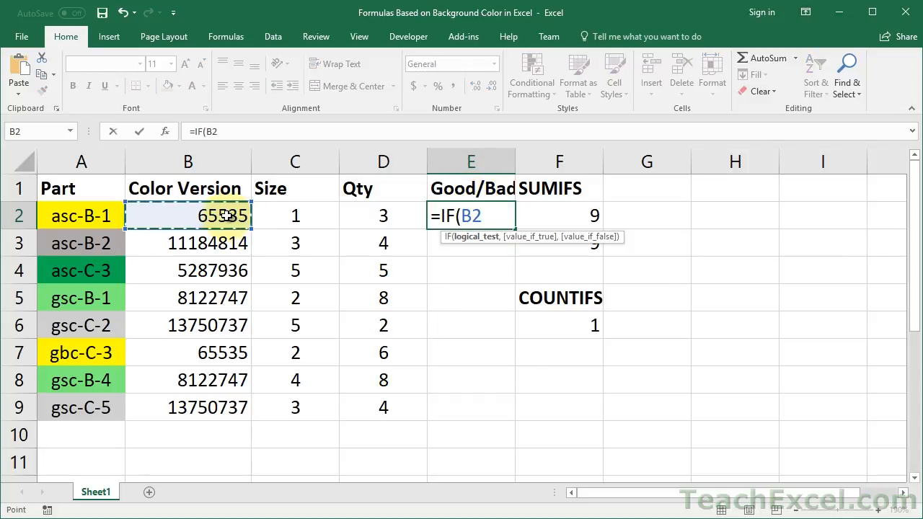
pyautogui.write('or')
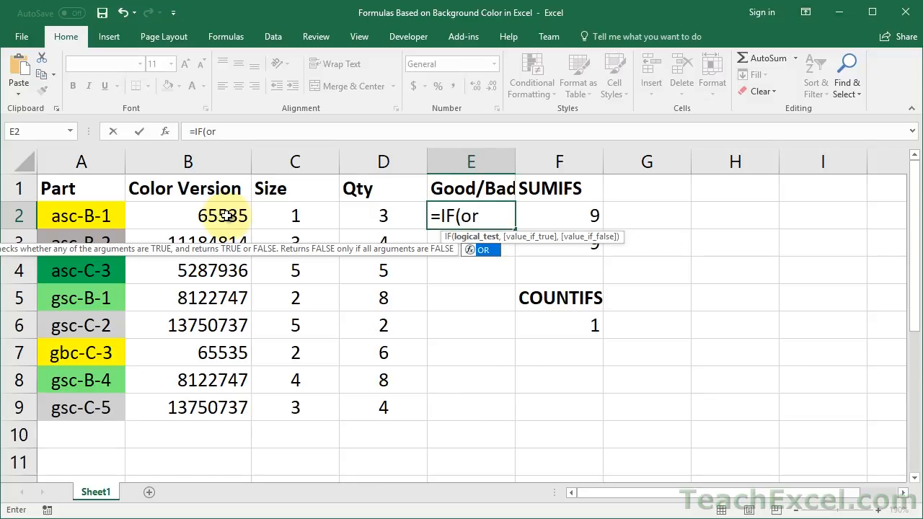
pyautogui.click(188, 217)
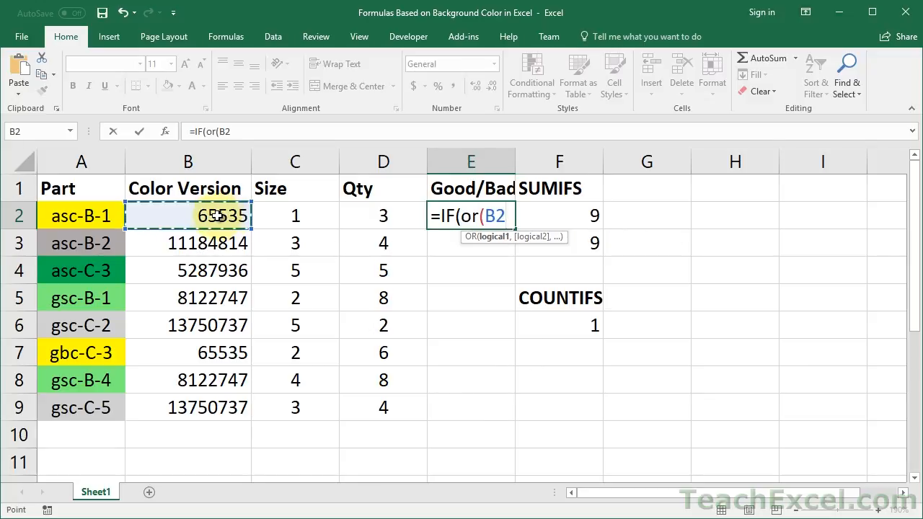
pyautogui.write('=')
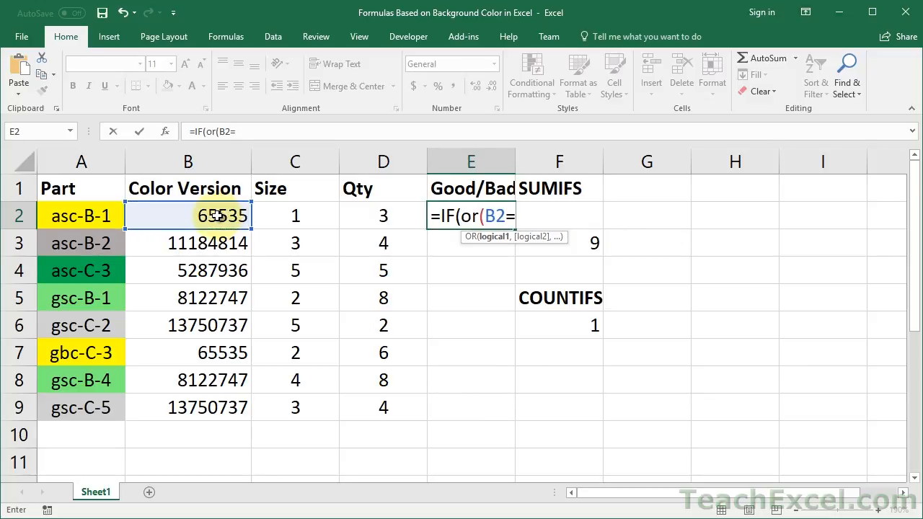
pyautogui.write('65535,B2=')
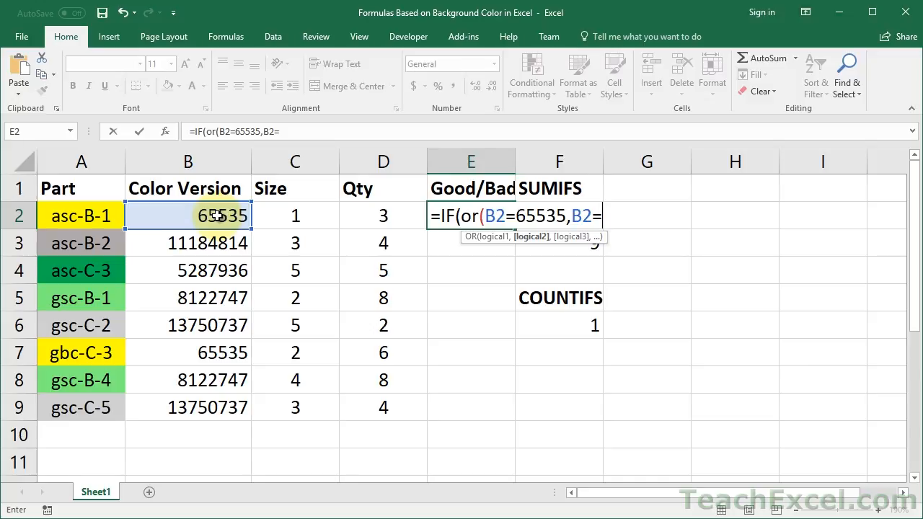
pyautogui.write('81')
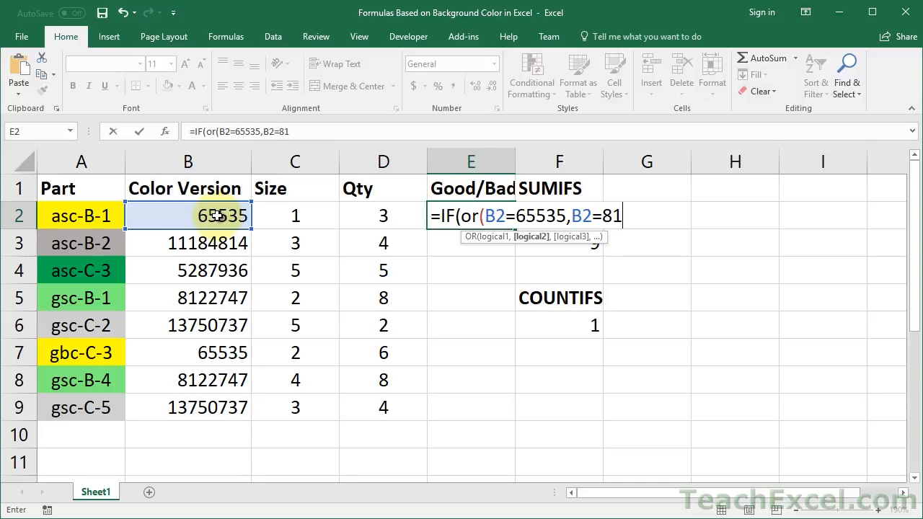
pyautogui.write('2')
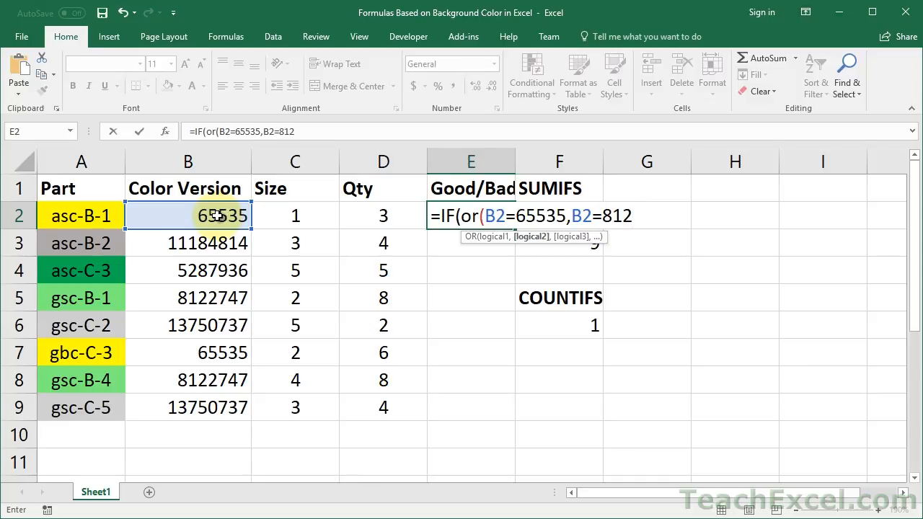
pyautogui.write('2747')
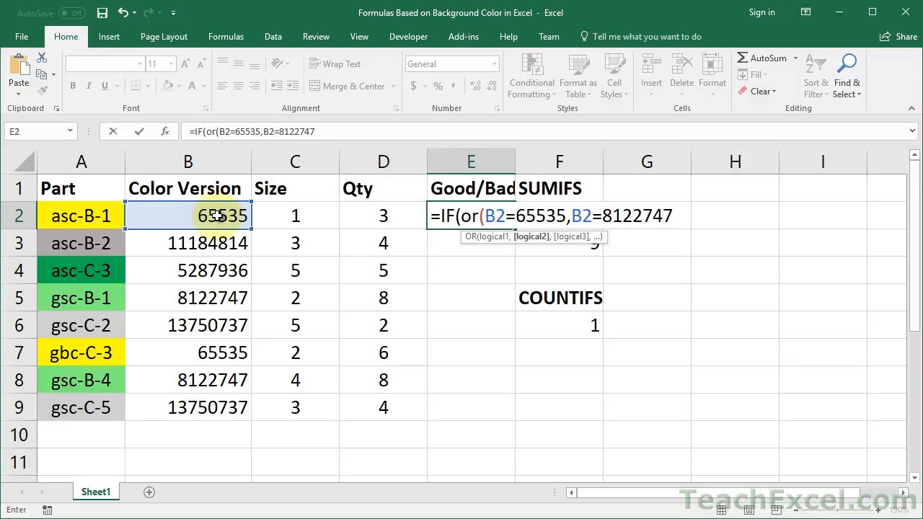
pyautogui.write('),')
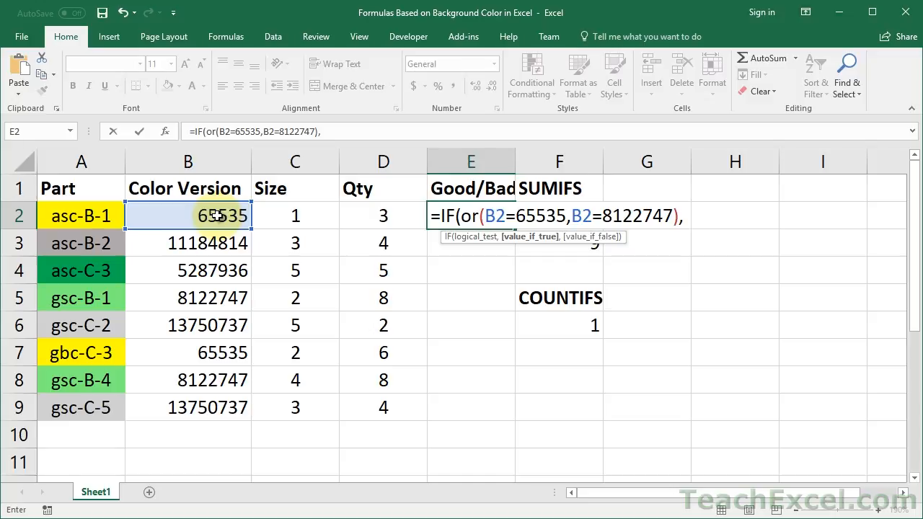
pyautogui.write('"Go')
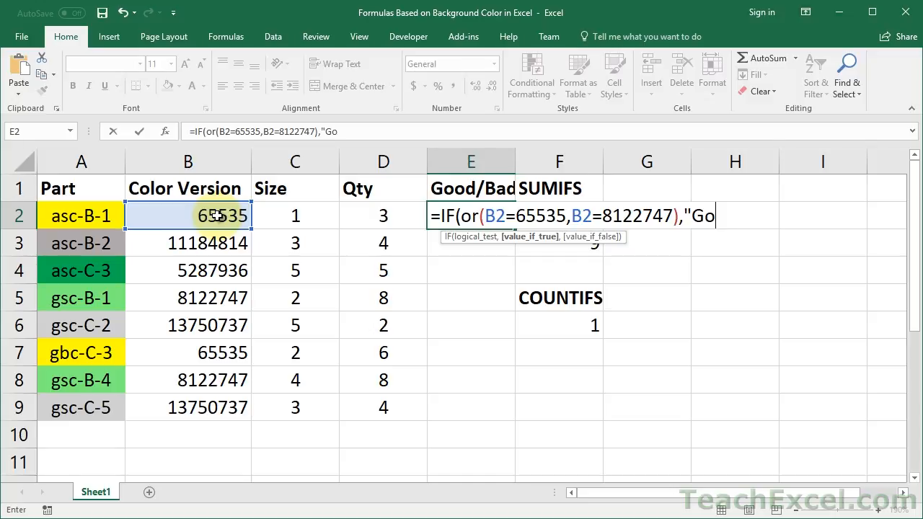
pyautogui.write('od","Bad")')
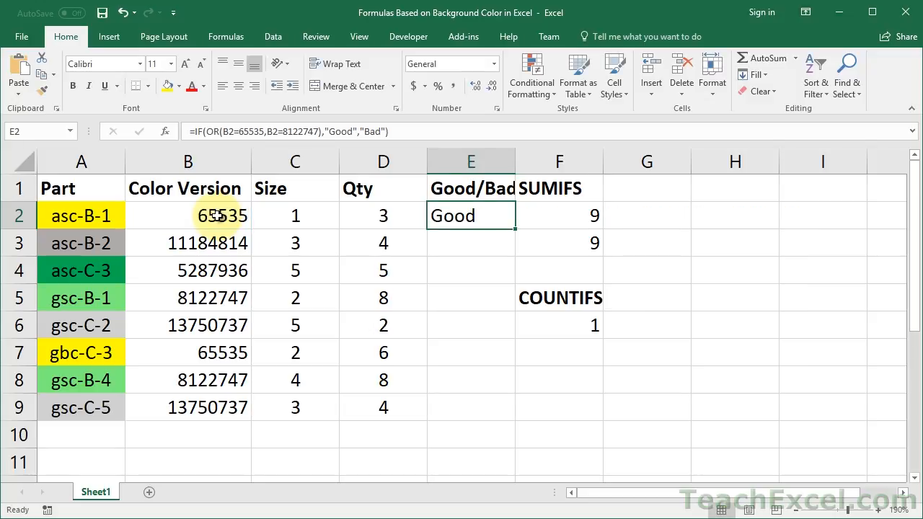
pyautogui.moveTo(518, 229)
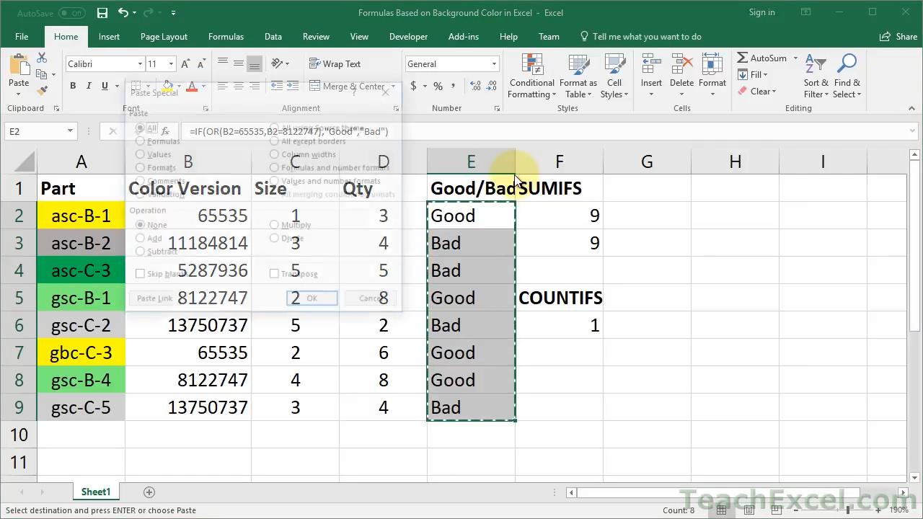
# Fill the Good/Bad results down E2:E9 and paste them back as plain values.
pyautogui.click(311, 297)
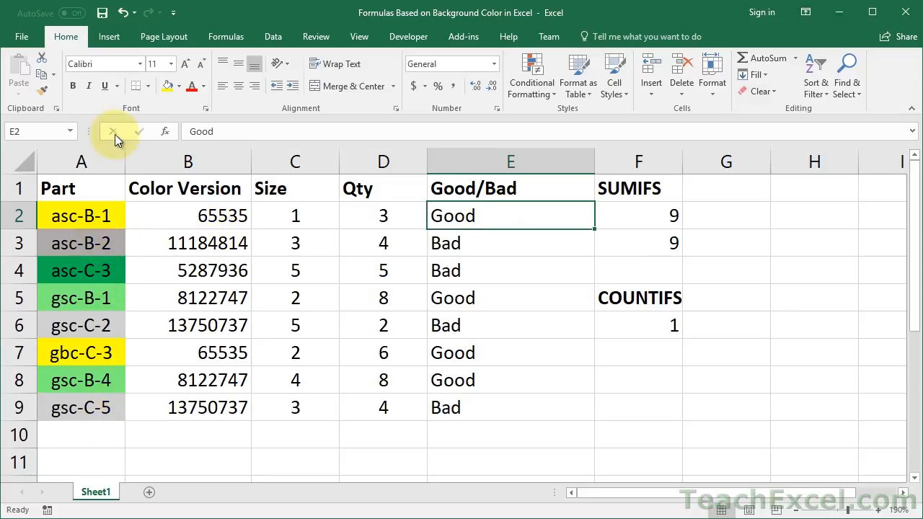
pyautogui.moveTo(646, 199)
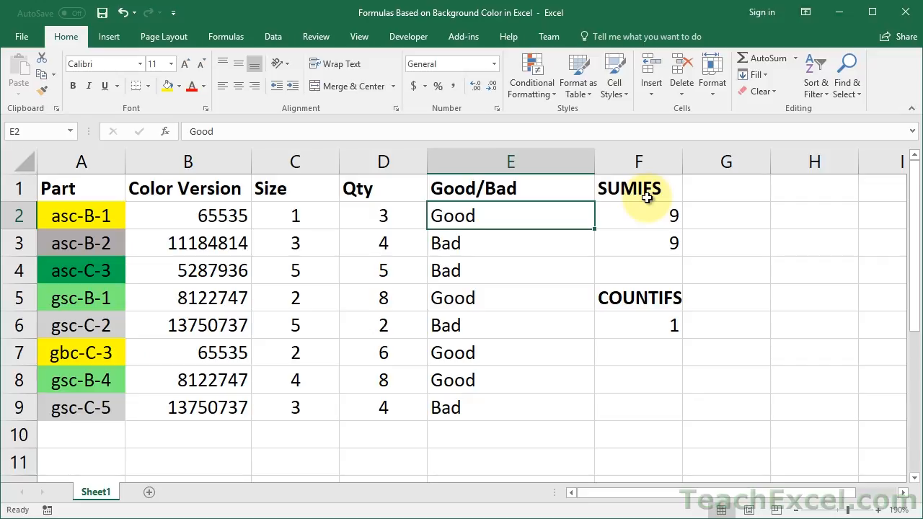
pyautogui.moveTo(510, 215); pyautogui.dragTo(511, 407)
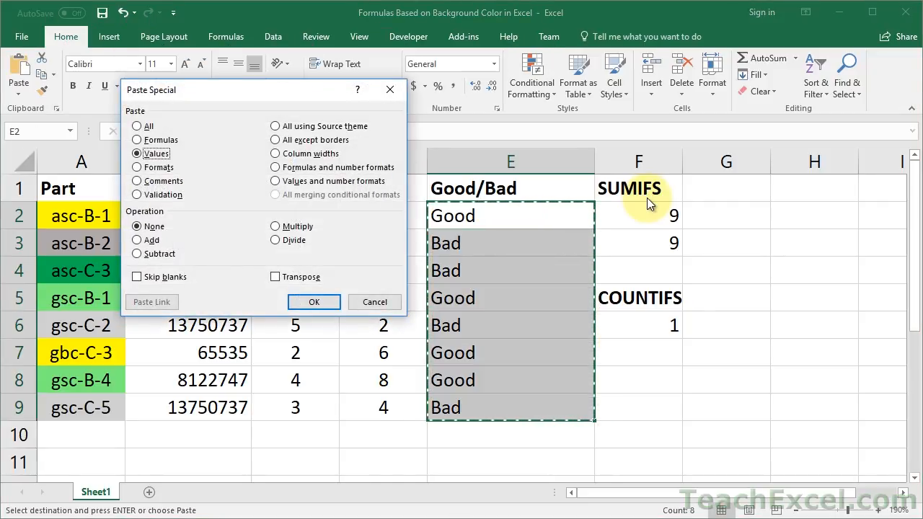
pyautogui.click(314, 301)
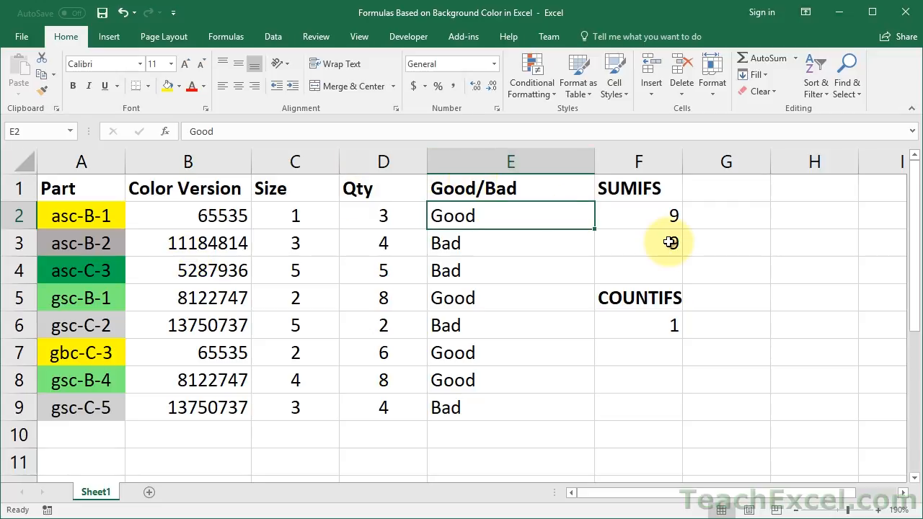
# Start a SUMIFS in F3 summing Qty D2:D9 where Color Version B2:B9 is "<>8122747".
pyautogui.click(638, 242)
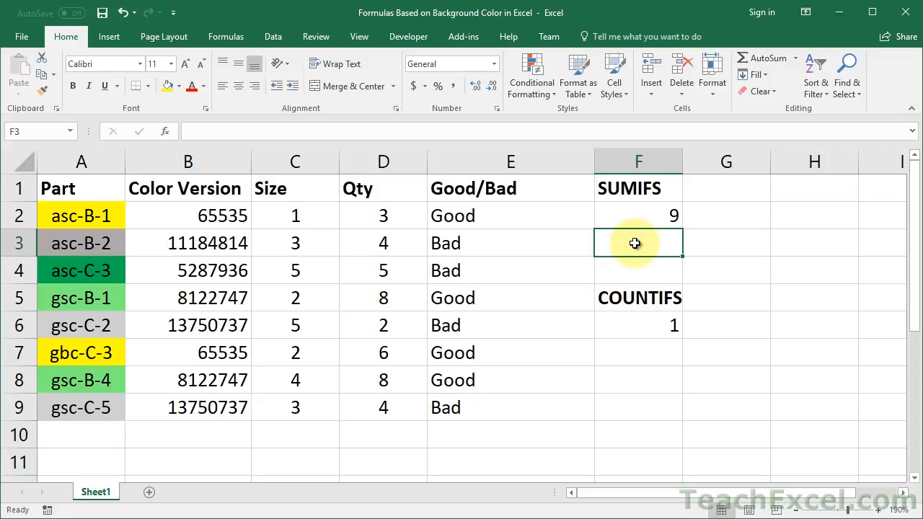
pyautogui.write('=')
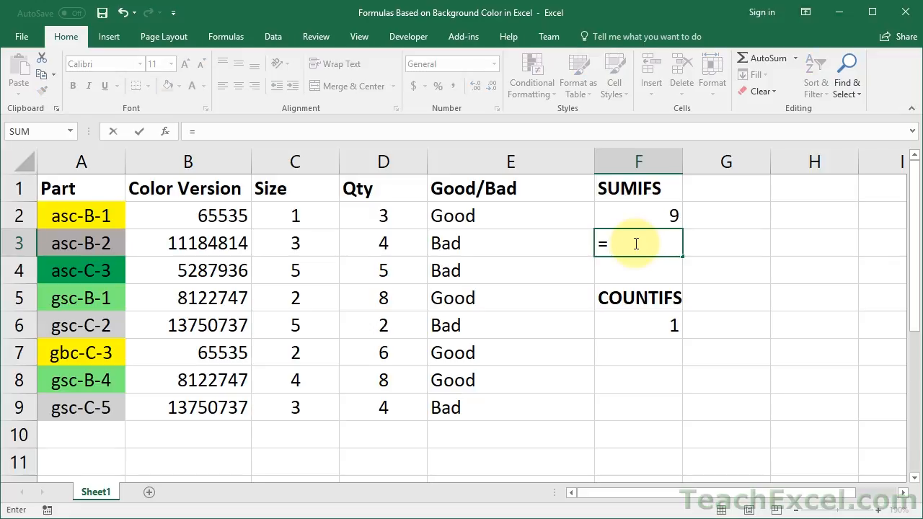
pyautogui.write('sumifs')
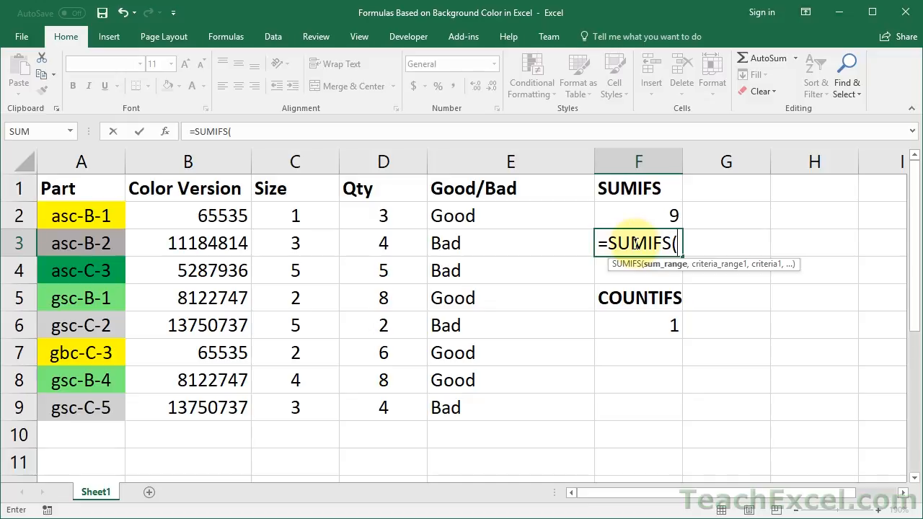
pyautogui.moveTo(577, 219)
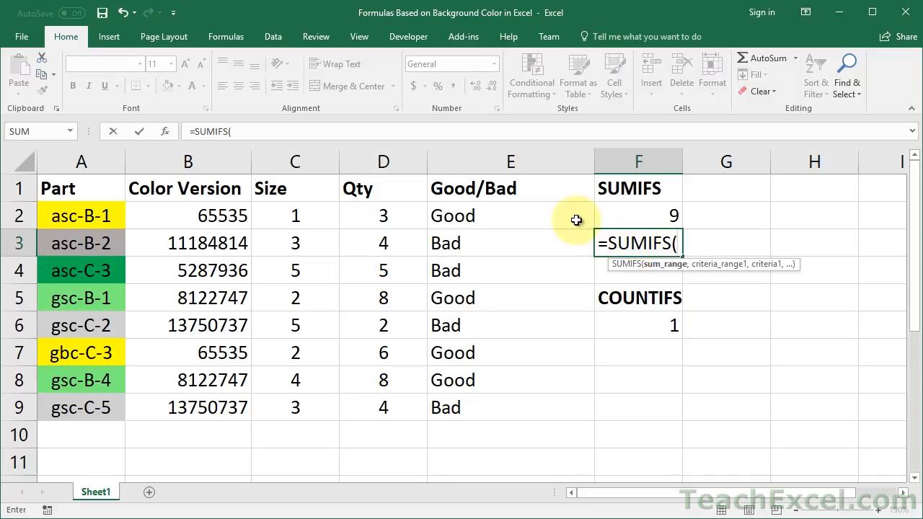
pyautogui.moveTo(384, 216); pyautogui.dragTo(384, 407)
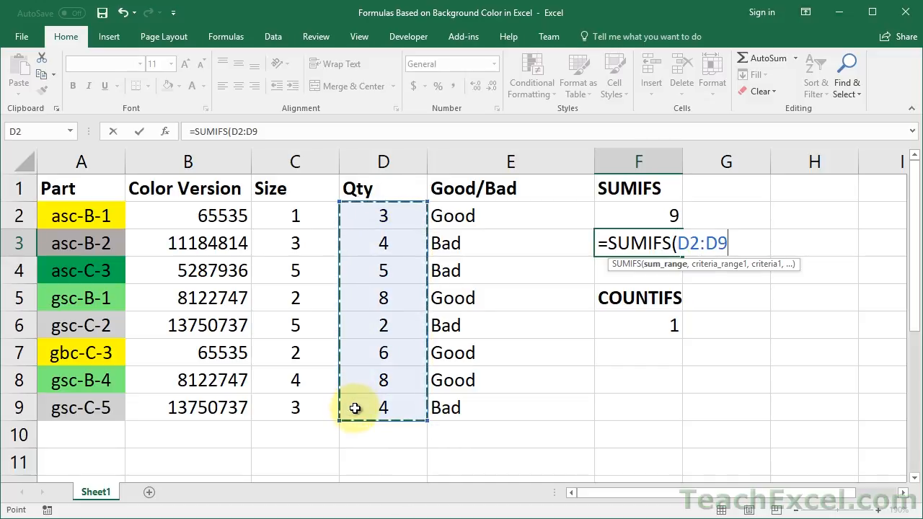
pyautogui.write(',')
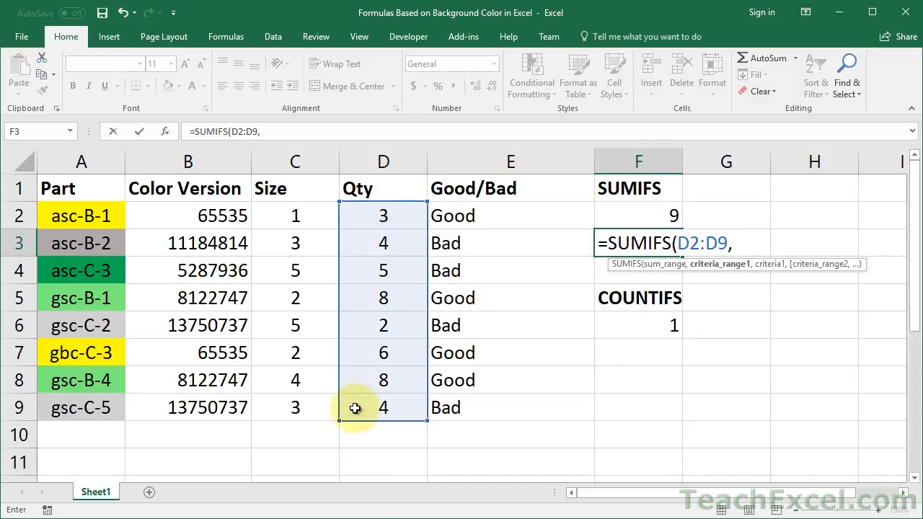
pyautogui.click(188, 215)
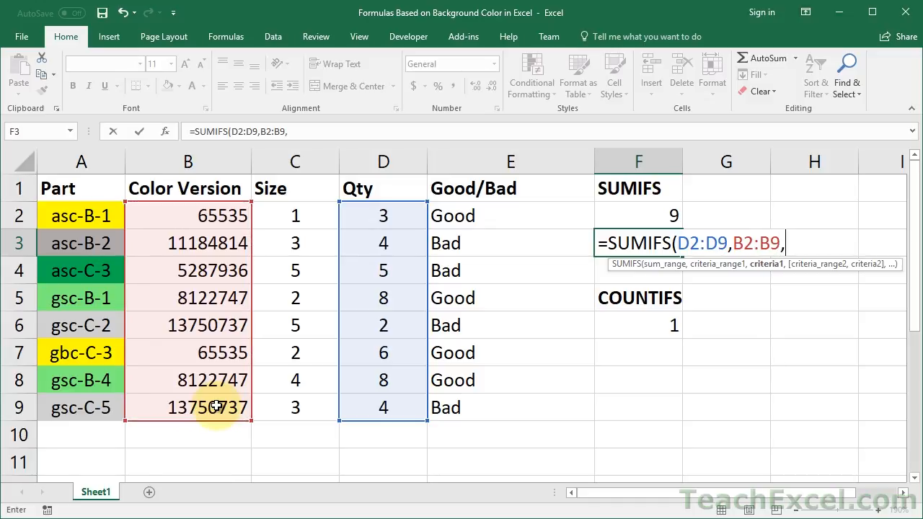
pyautogui.write('"')
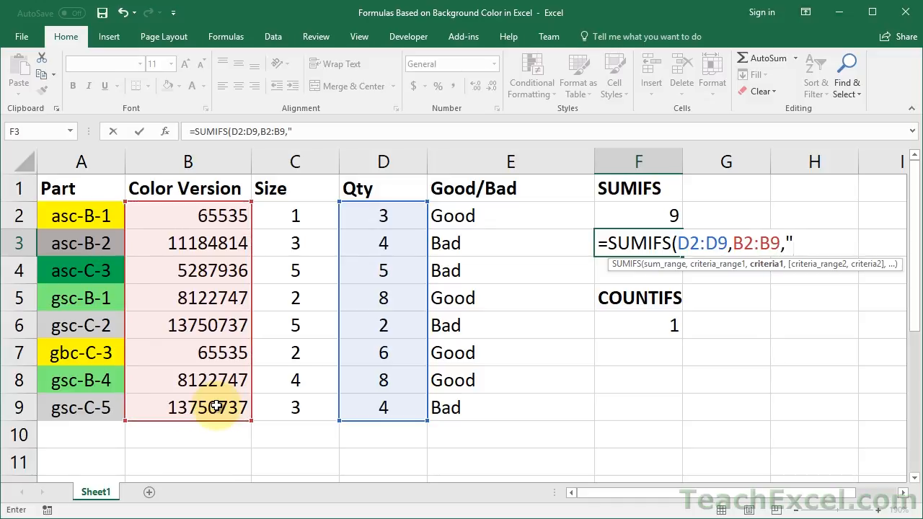
pyautogui.write('<>')
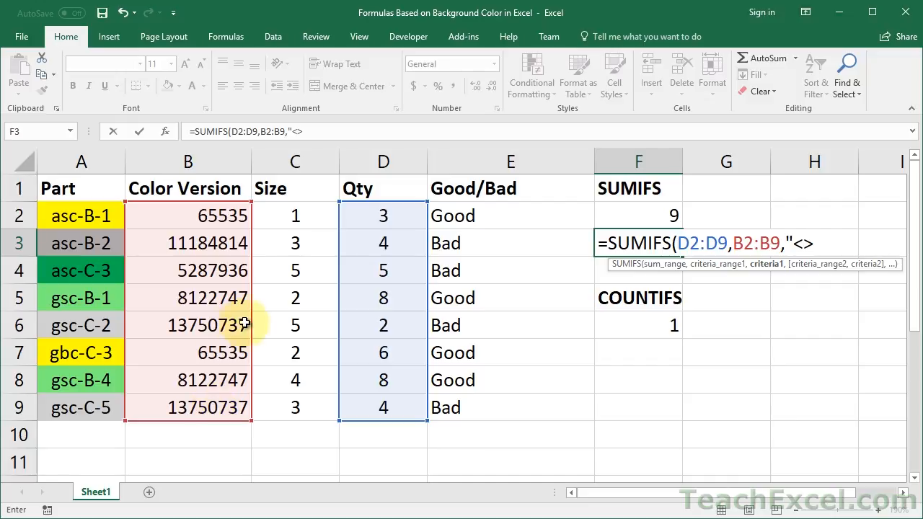
pyautogui.write('81')
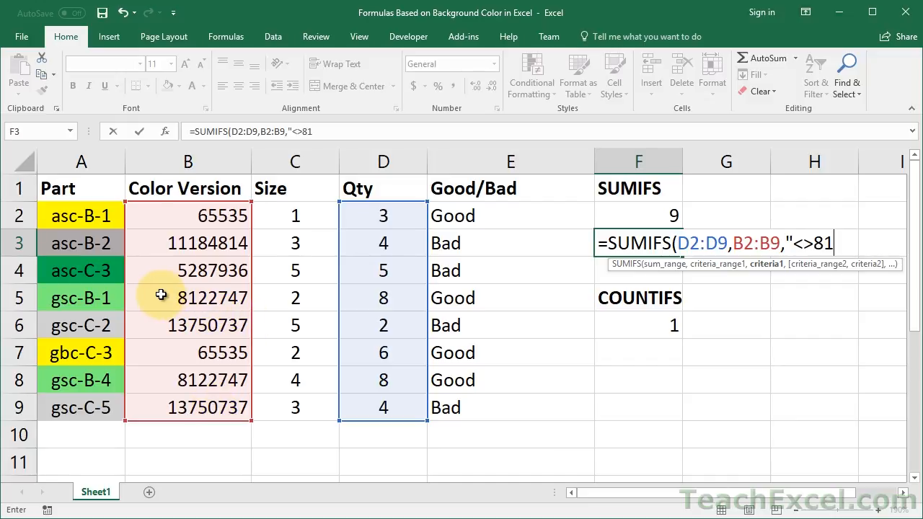
pyautogui.write('22747')
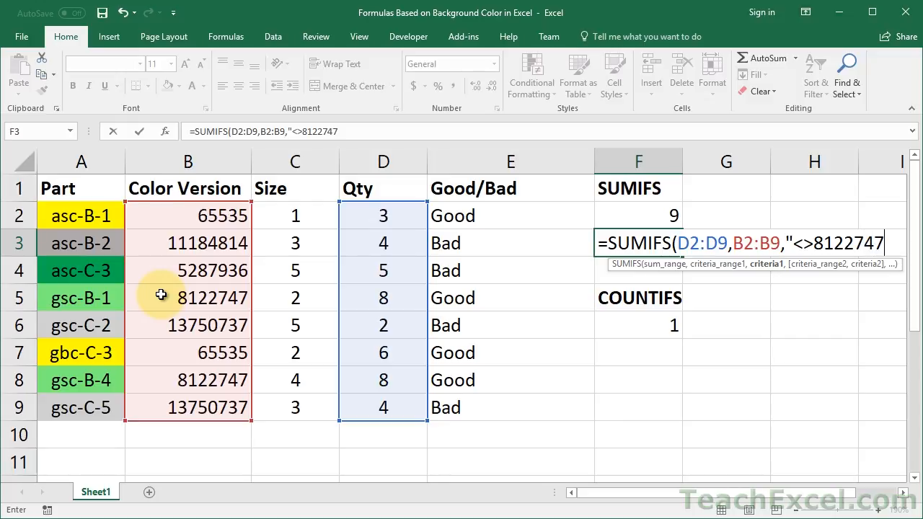
pyautogui.write(',')
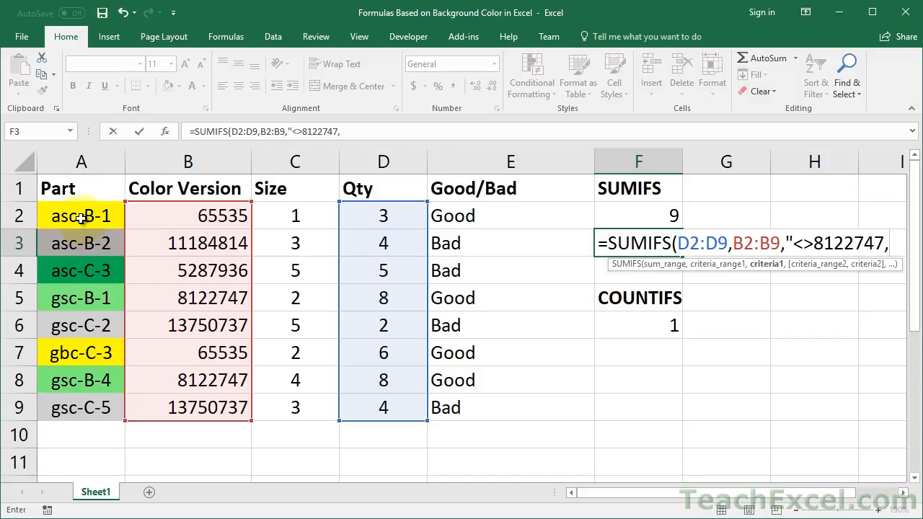
# Add the Part A2:A9 criterion "gsc*" and confirm the formula, returning 6.
pyautogui.moveTo(80, 216); pyautogui.dragTo(81, 407)
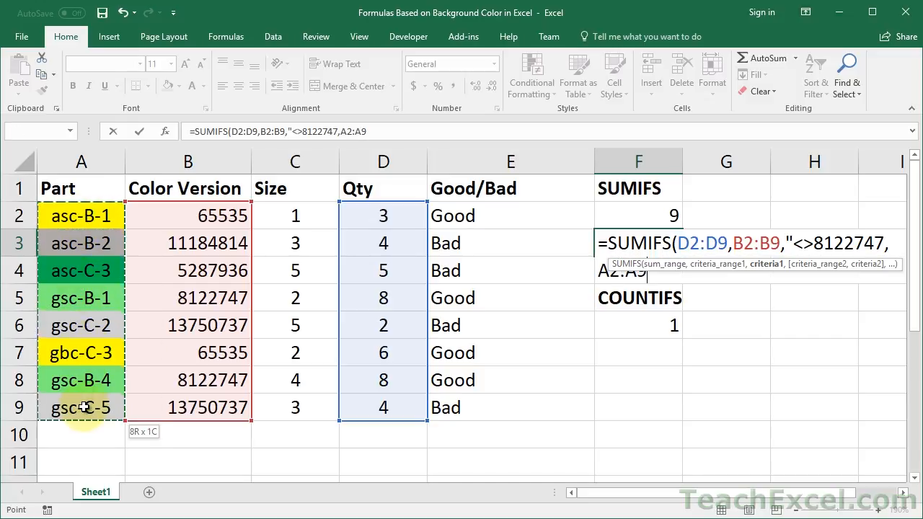
pyautogui.write(',')
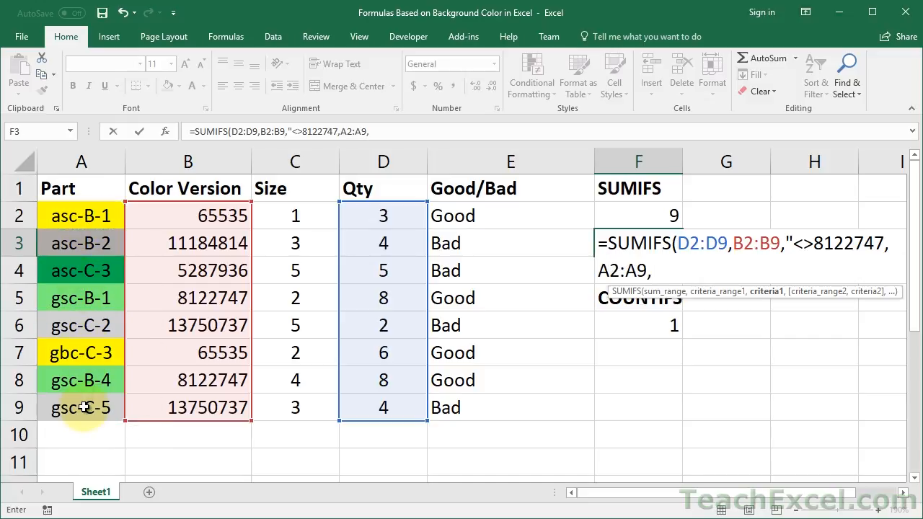
pyautogui.write('"gs')
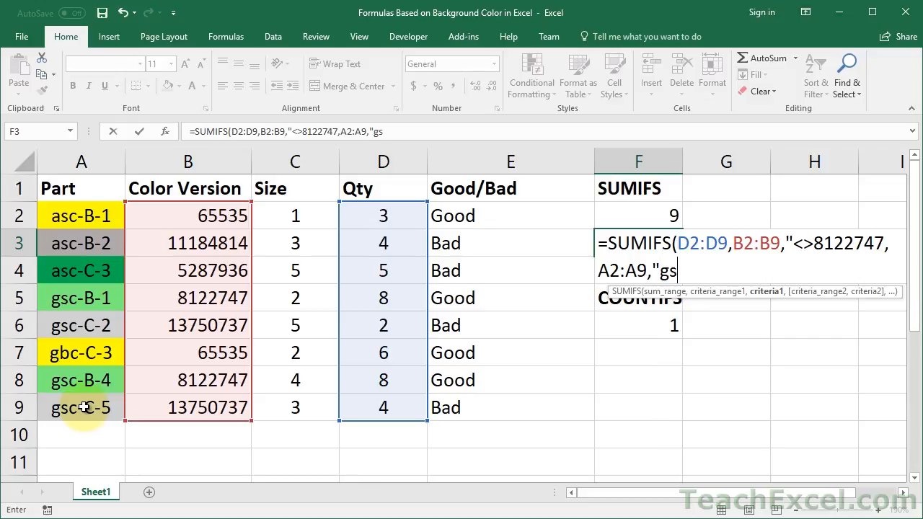
pyautogui.write('c*"')
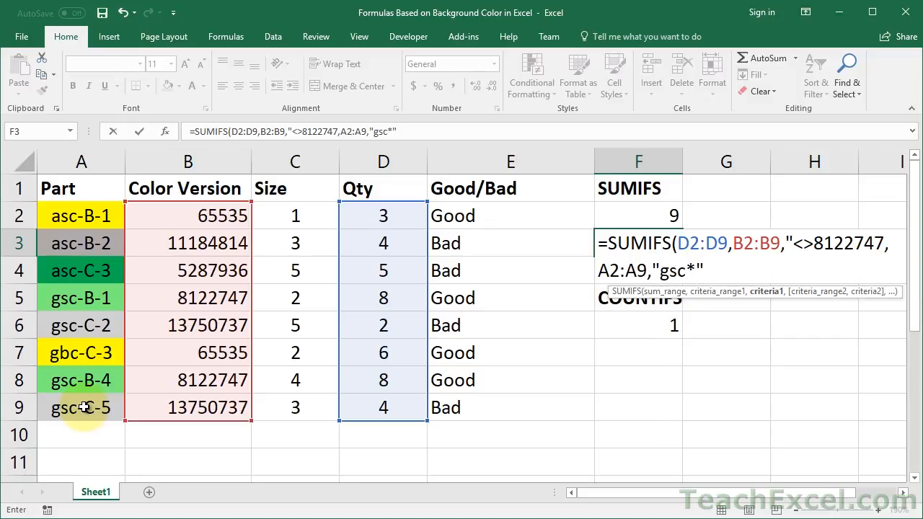
pyautogui.write(')')
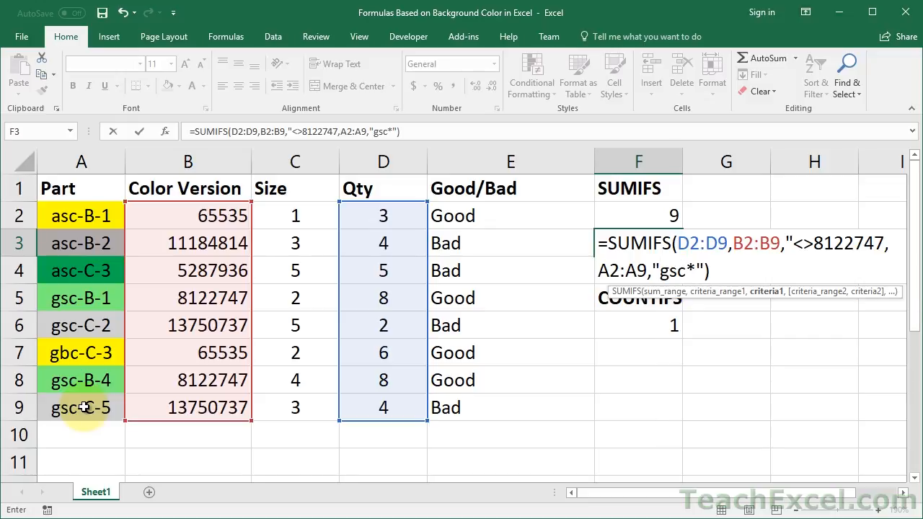
pyautogui.write(')')
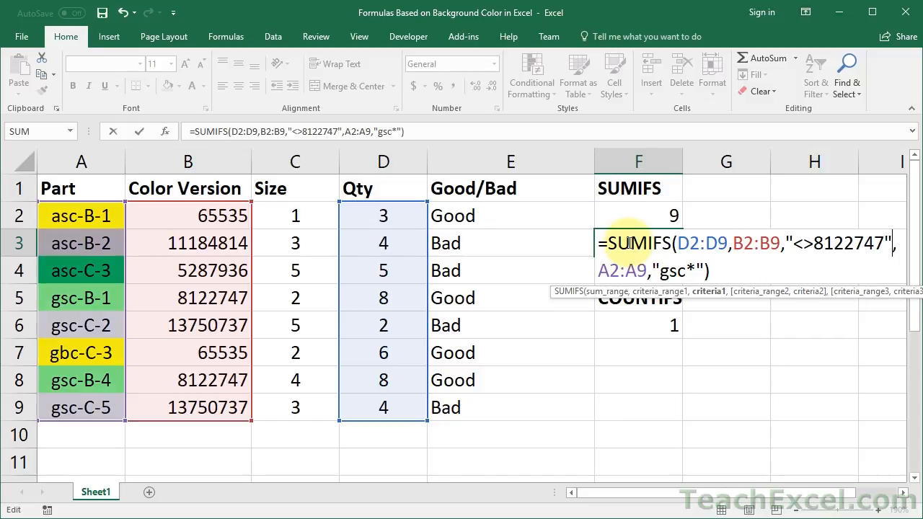
pyautogui.press('Enter')
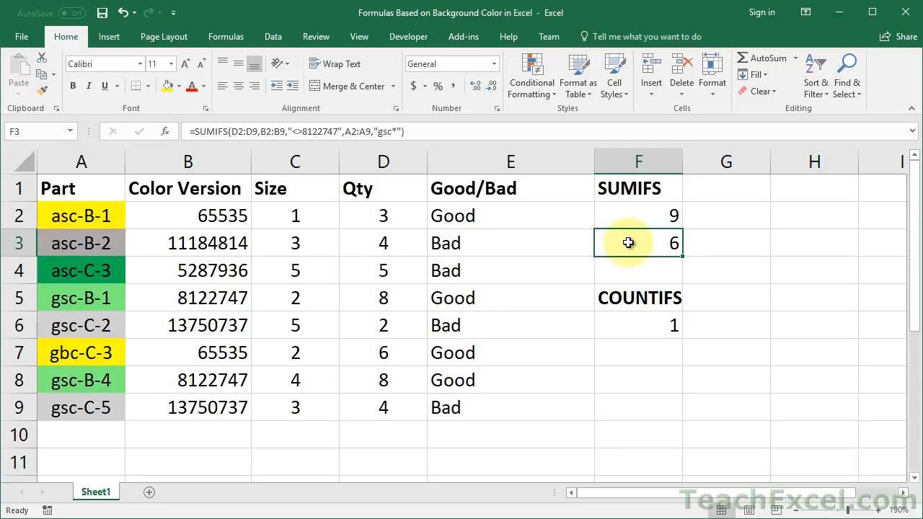
pyautogui.moveTo(531, 251)
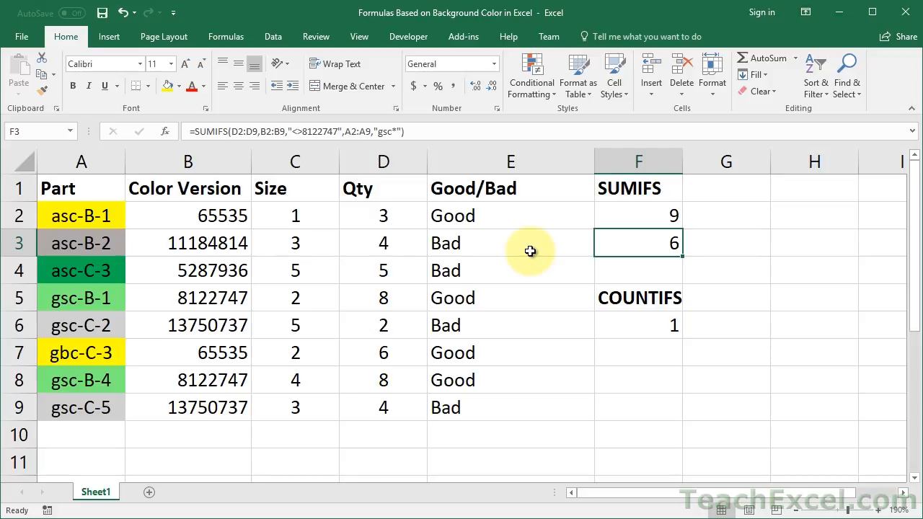
pyautogui.moveTo(228, 205)
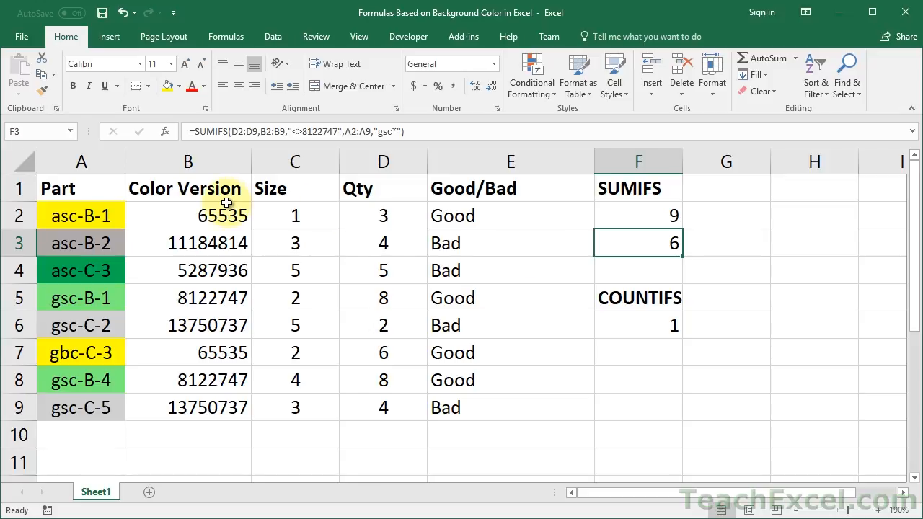
# Turn on Data filtering for the parts table headers.
pyautogui.click(81, 188)
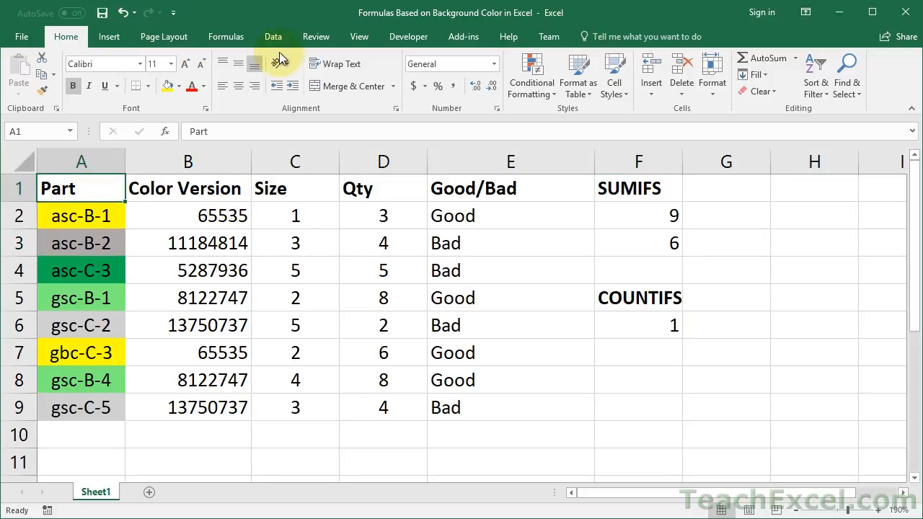
pyautogui.click(272, 38)
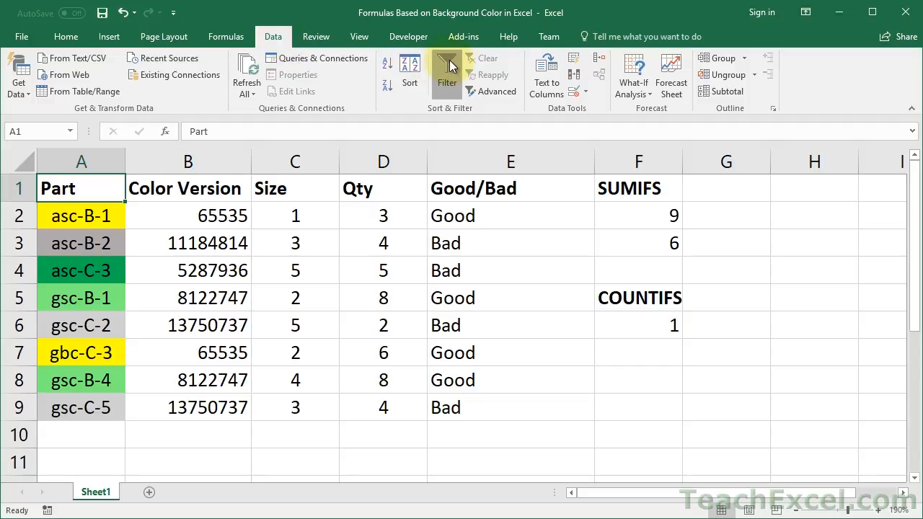
pyautogui.click(447, 72)
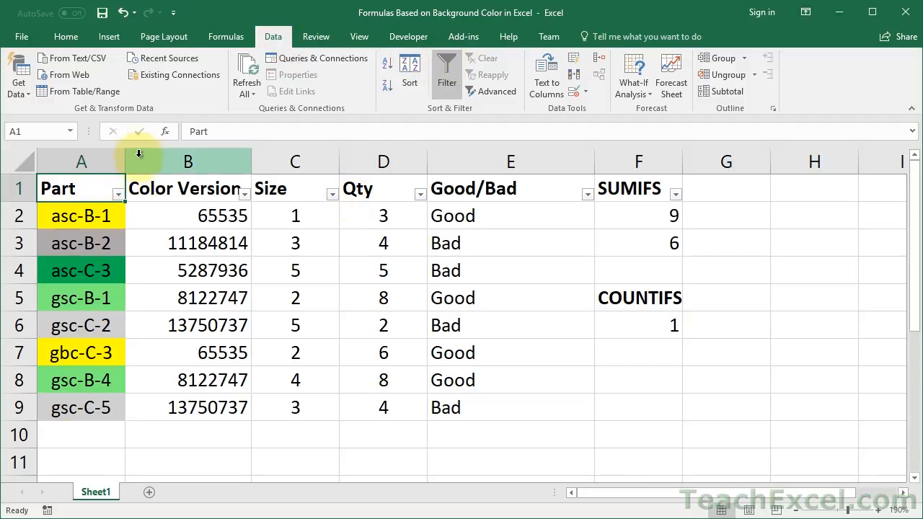
# Filter the Part column by the green cell colour, then clear the filter to show all rows.
pyautogui.click(117, 193)
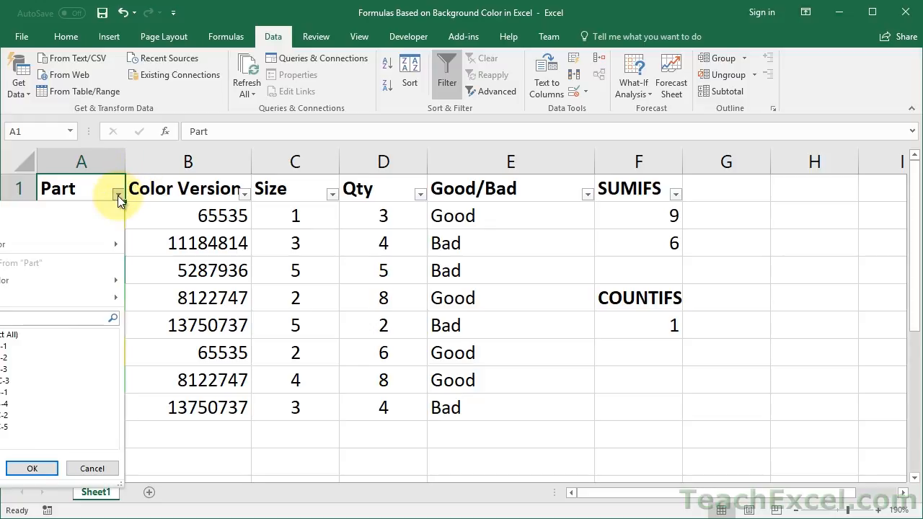
pyautogui.moveTo(104, 228)
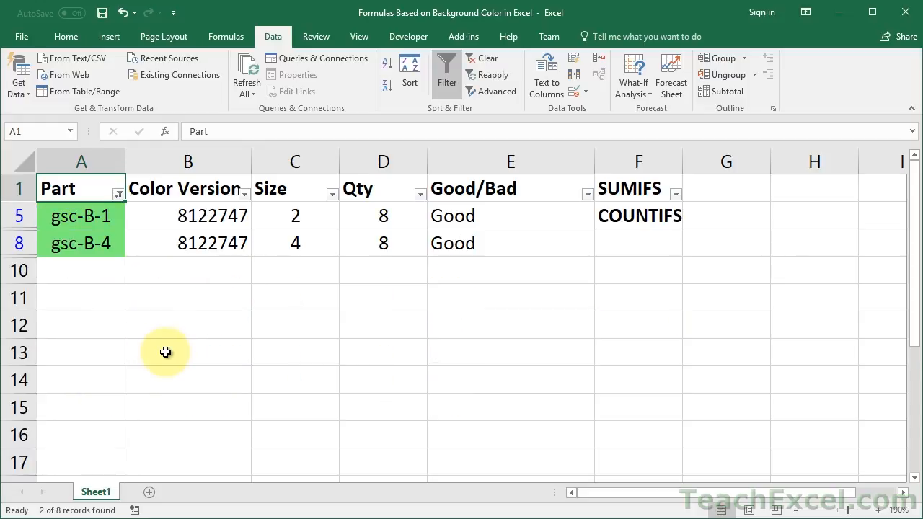
pyautogui.moveTo(245, 345)
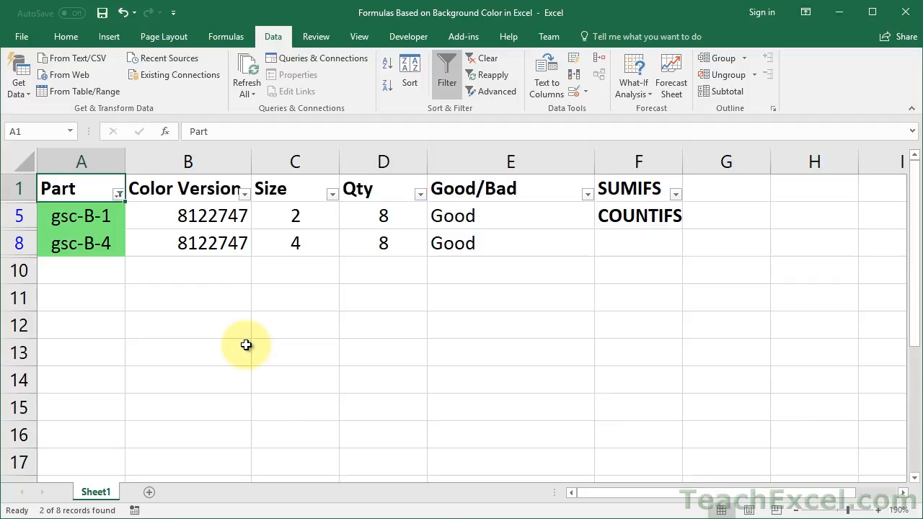
pyautogui.click(188, 216)
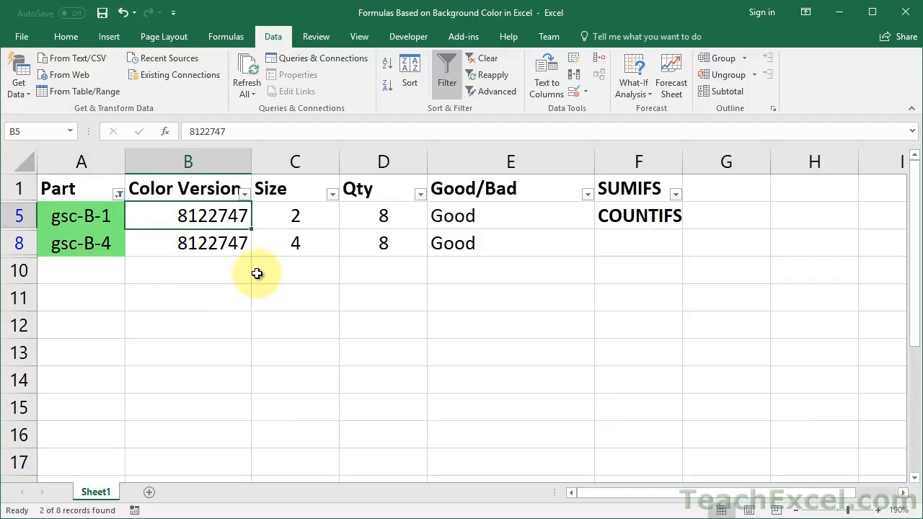
pyautogui.moveTo(254, 274)
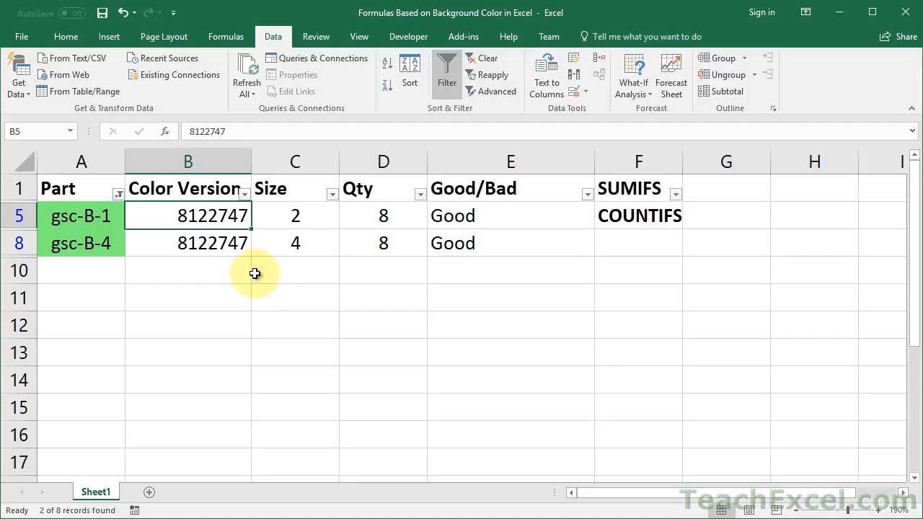
pyautogui.click(486, 58)
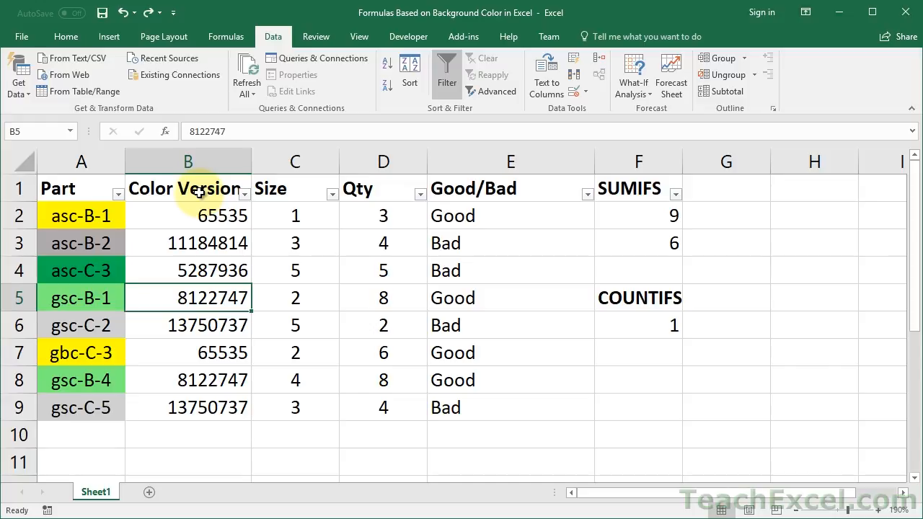
pyautogui.moveTo(106, 237)
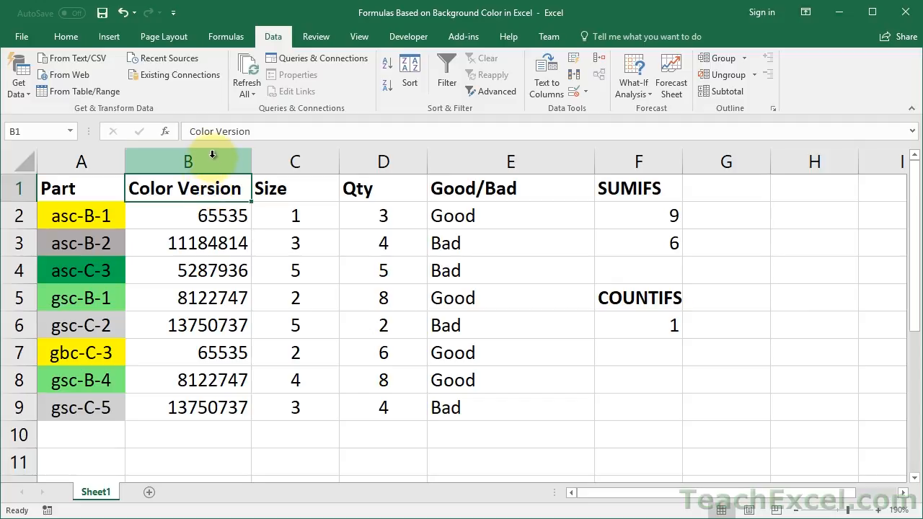
pyautogui.rightClick(188, 162)
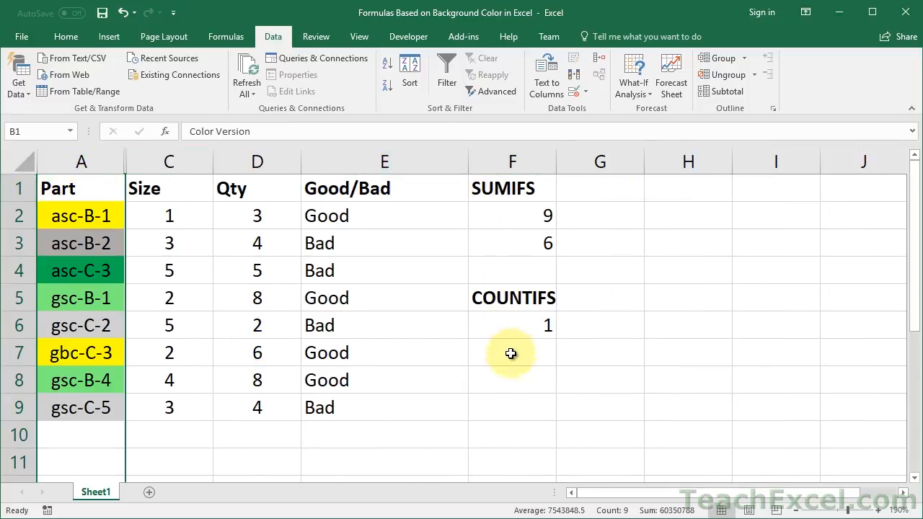
pyautogui.moveTo(503, 208)
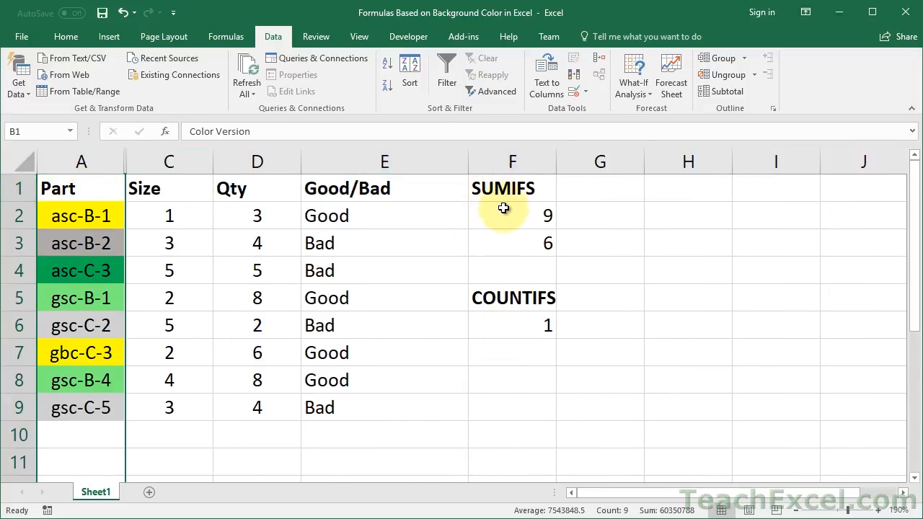
pyautogui.click(512, 242)
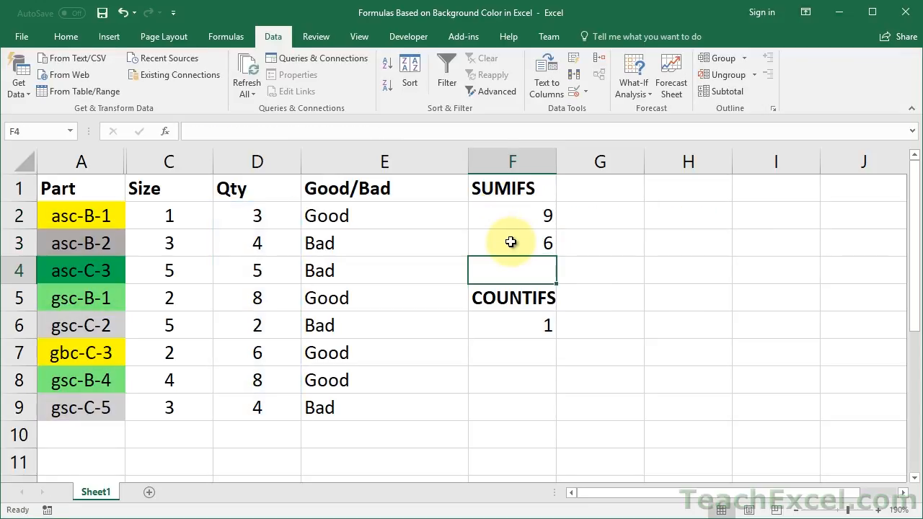
pyautogui.moveTo(178, 215)
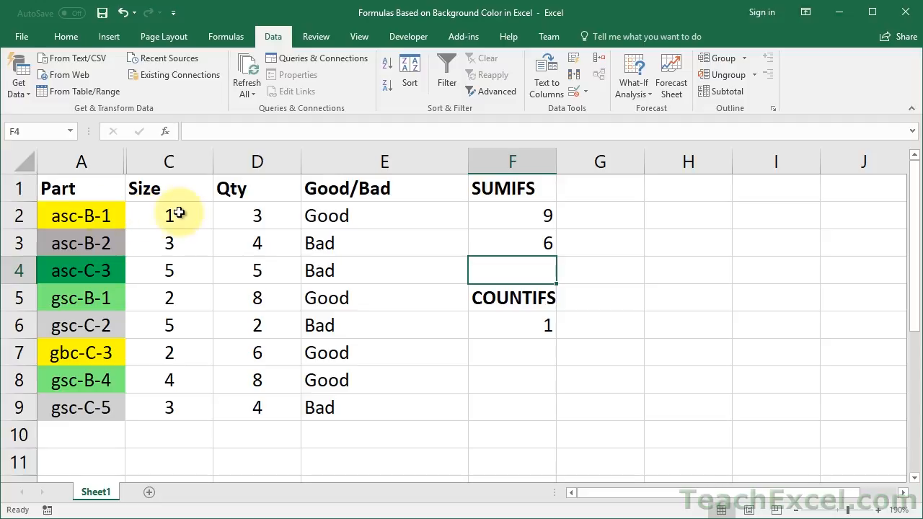
pyautogui.moveTo(183, 214)
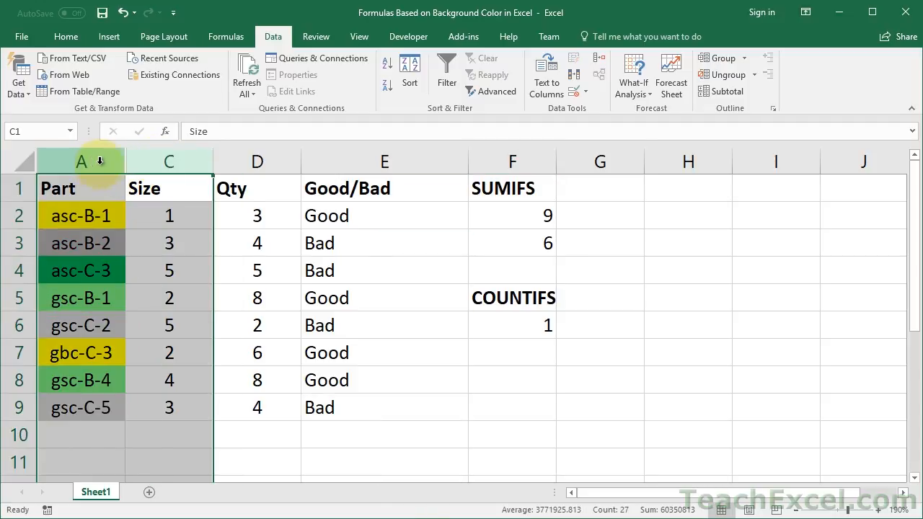
pyautogui.rightClick(80, 162)
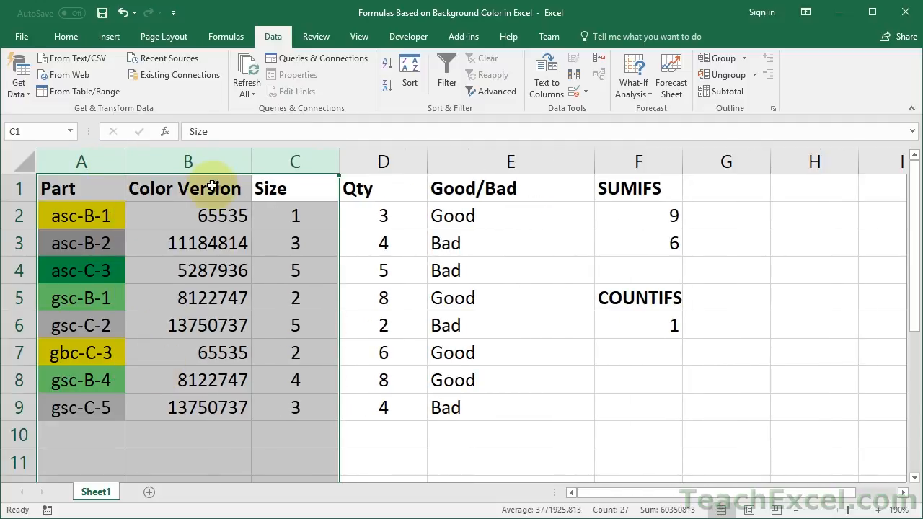
pyautogui.click(187, 216)
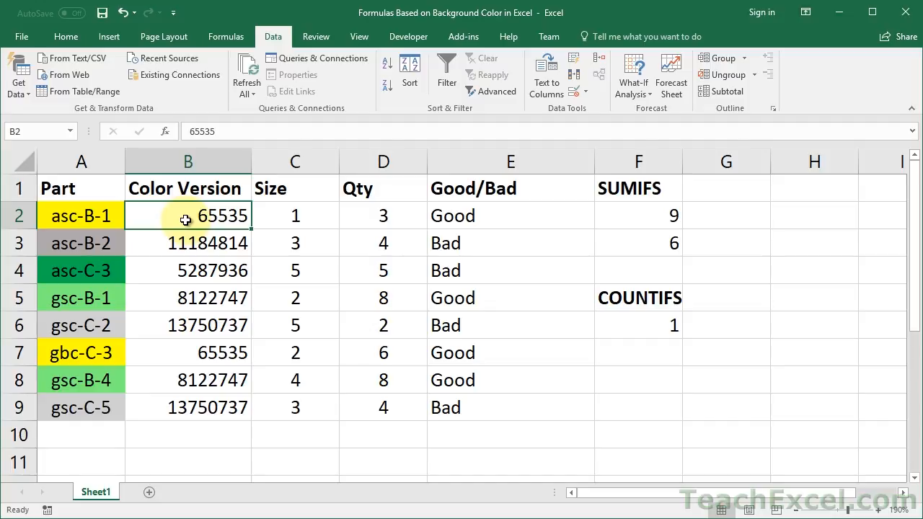